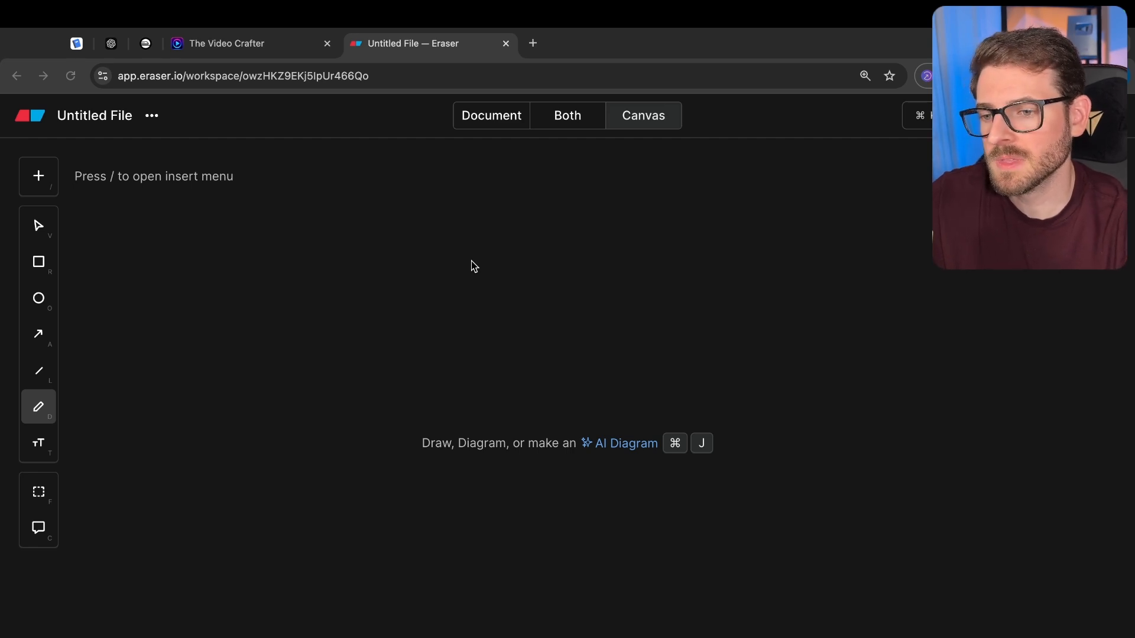
Add the 'eventual consistency' title and a 'us-east-1' region label to the canvas
{"action": "type", "text": "eventu"}
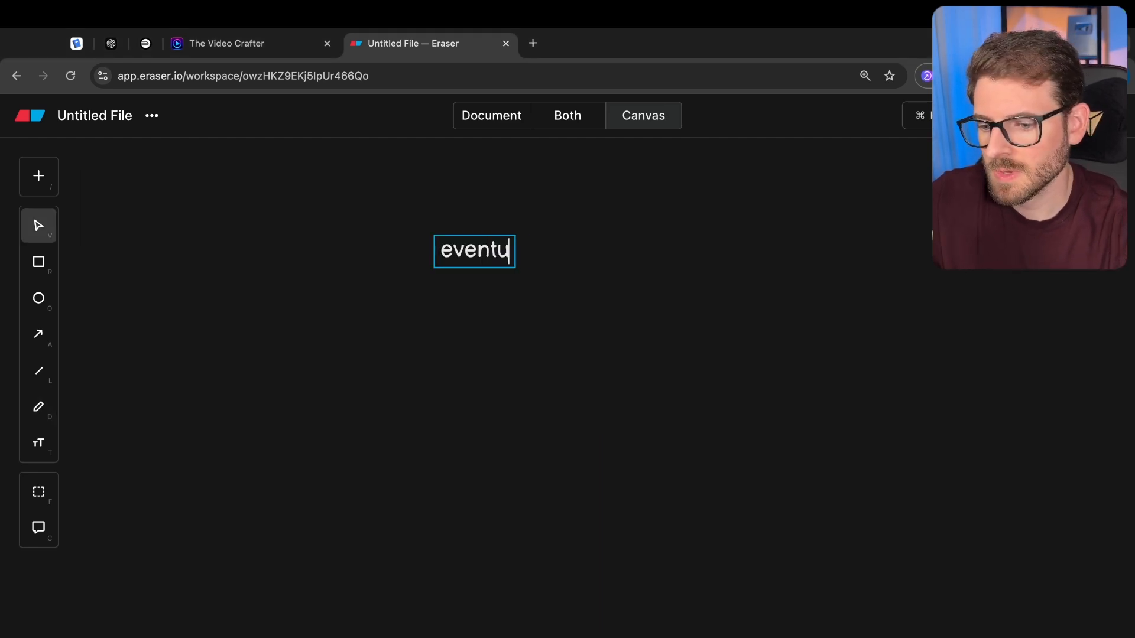
{"action": "type", "text": "al consistency"}
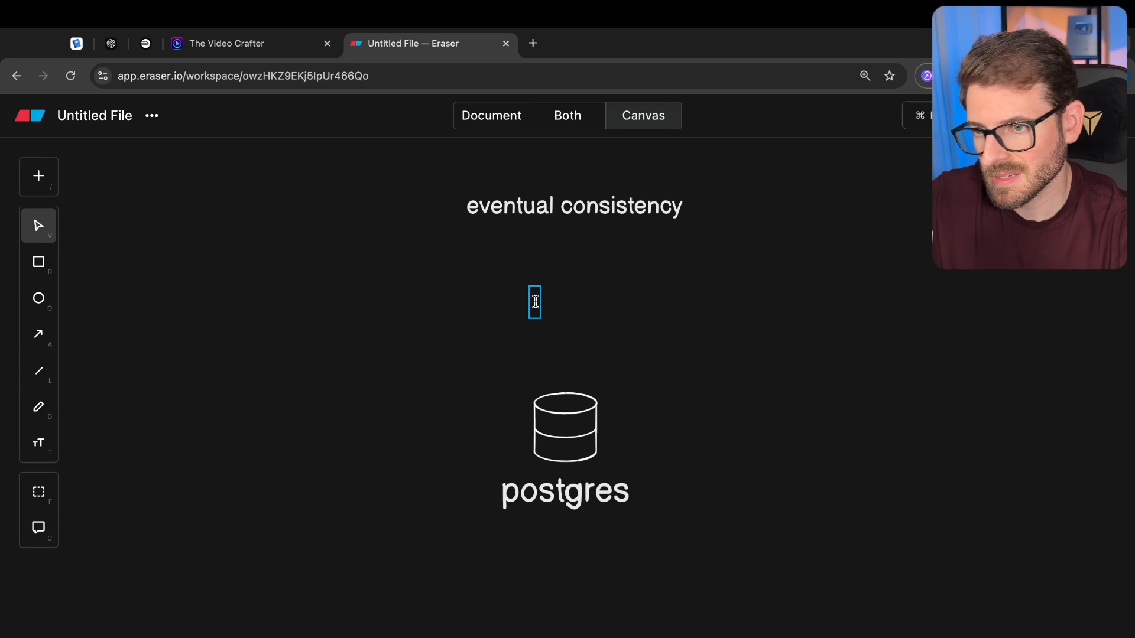
{"action": "type", "text": "us-east-1"}
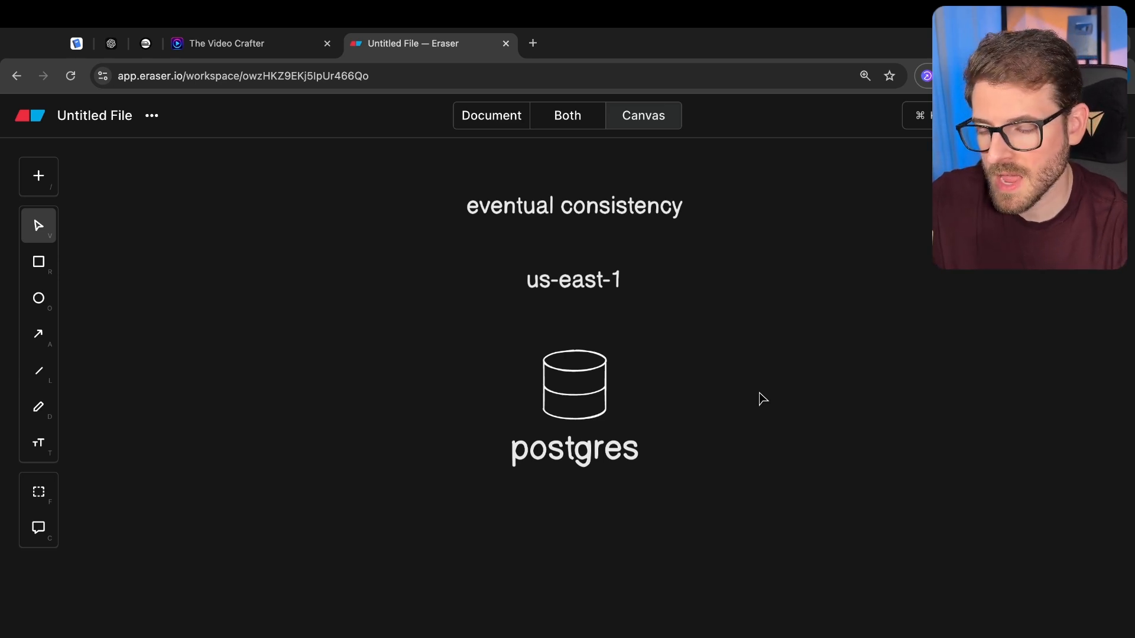
{"action": "mouse_move", "coordinate": [615, 291]}
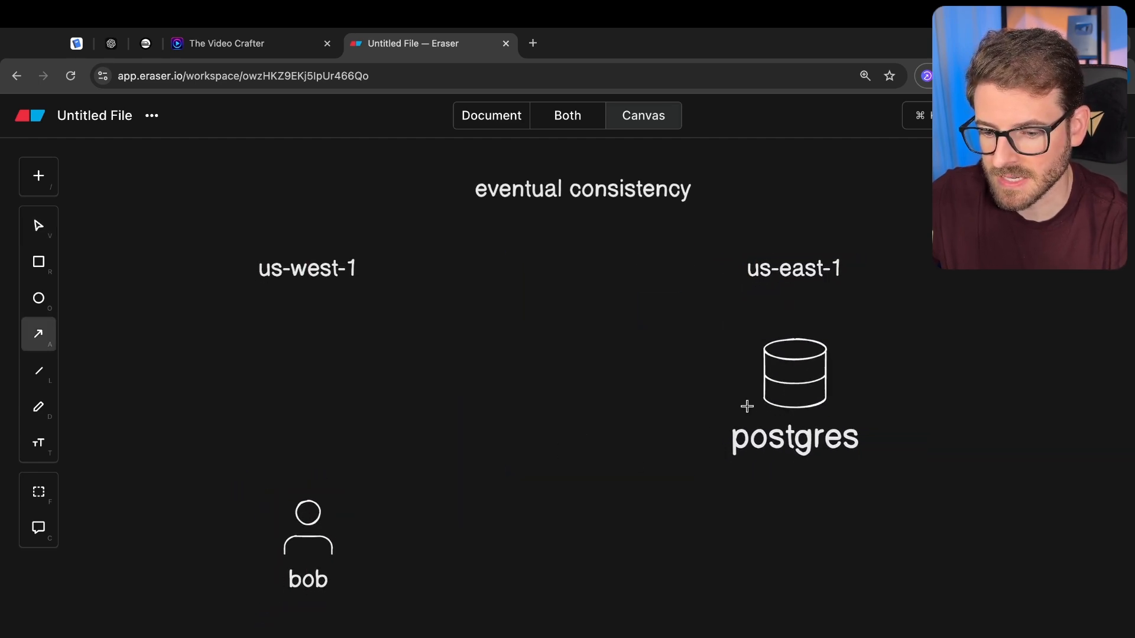
Draw an elbowed arrow from the postgres database to user bob
{"action": "left_click", "coordinate": [794, 394]}
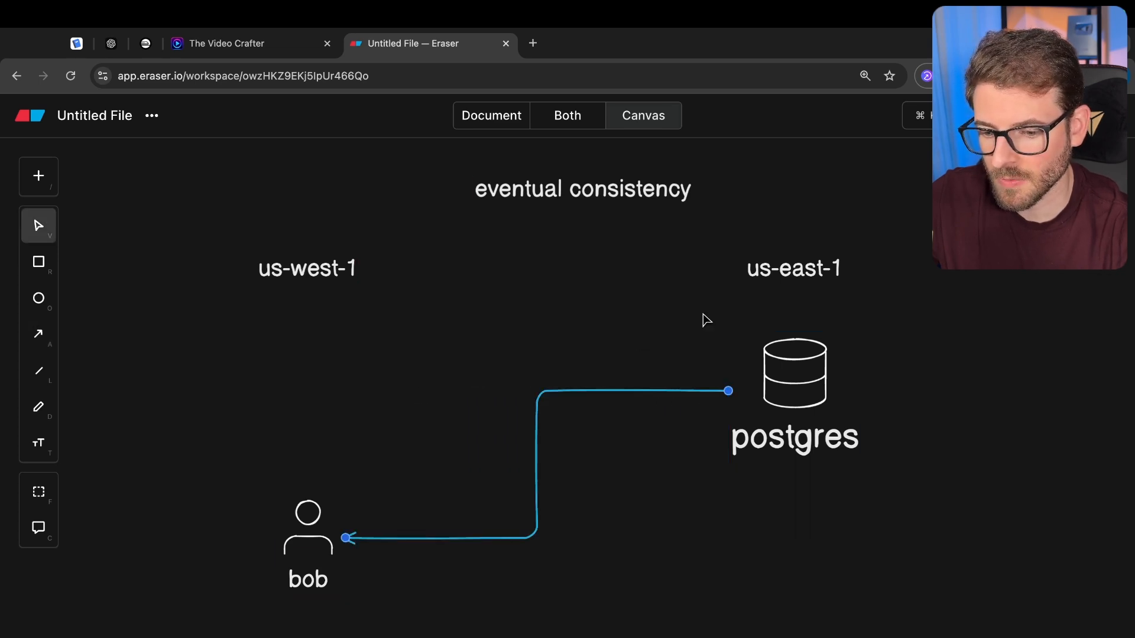
{"action": "mouse_move", "coordinate": [506, 561]}
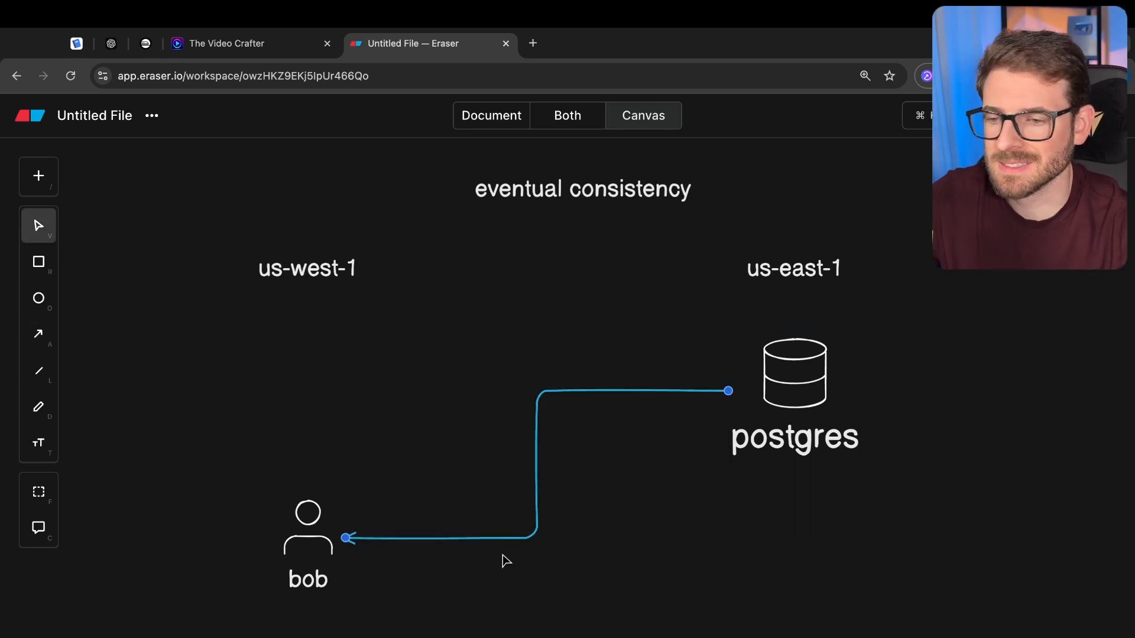
{"action": "left_click", "coordinate": [616, 428]}
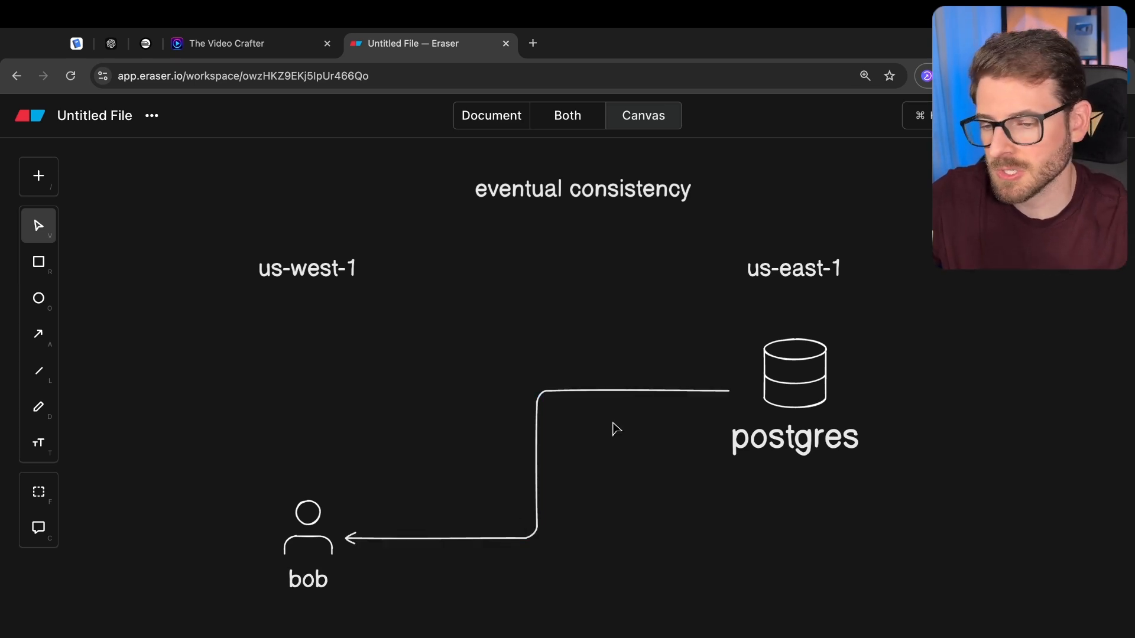
{"action": "mouse_move", "coordinate": [660, 505]}
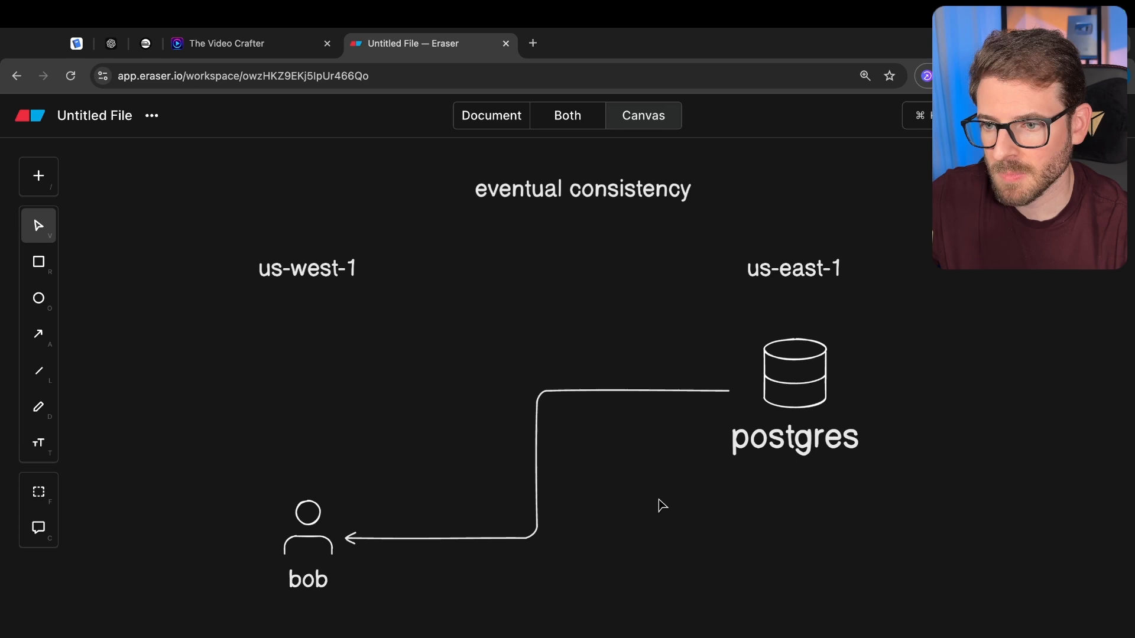
{"action": "mouse_move", "coordinate": [749, 523]}
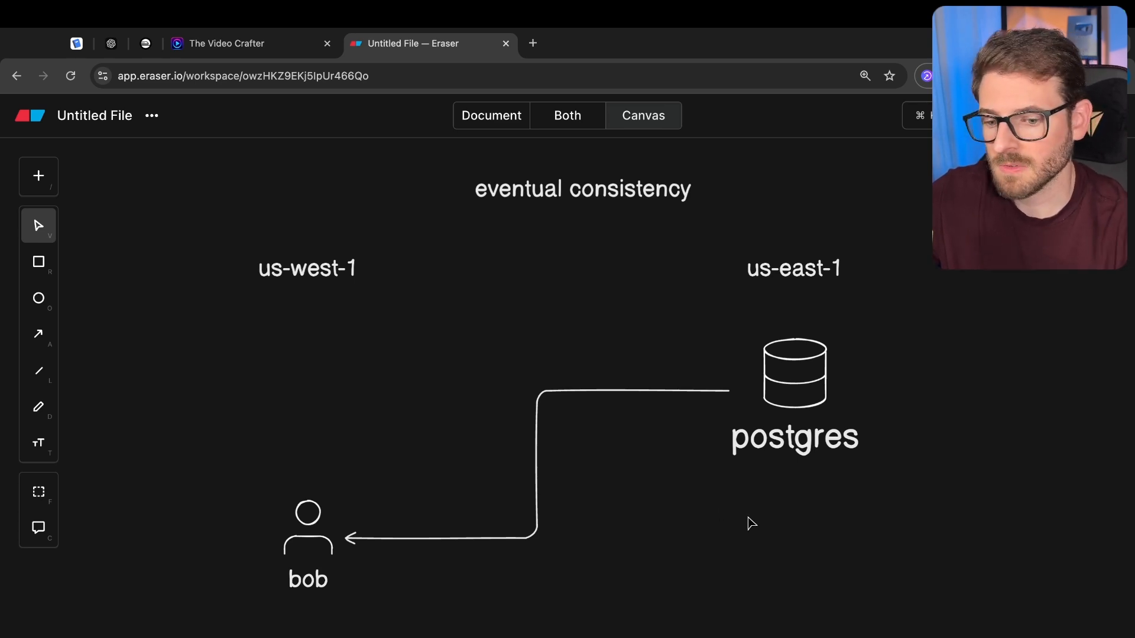
{"action": "mouse_move", "coordinate": [782, 418]}
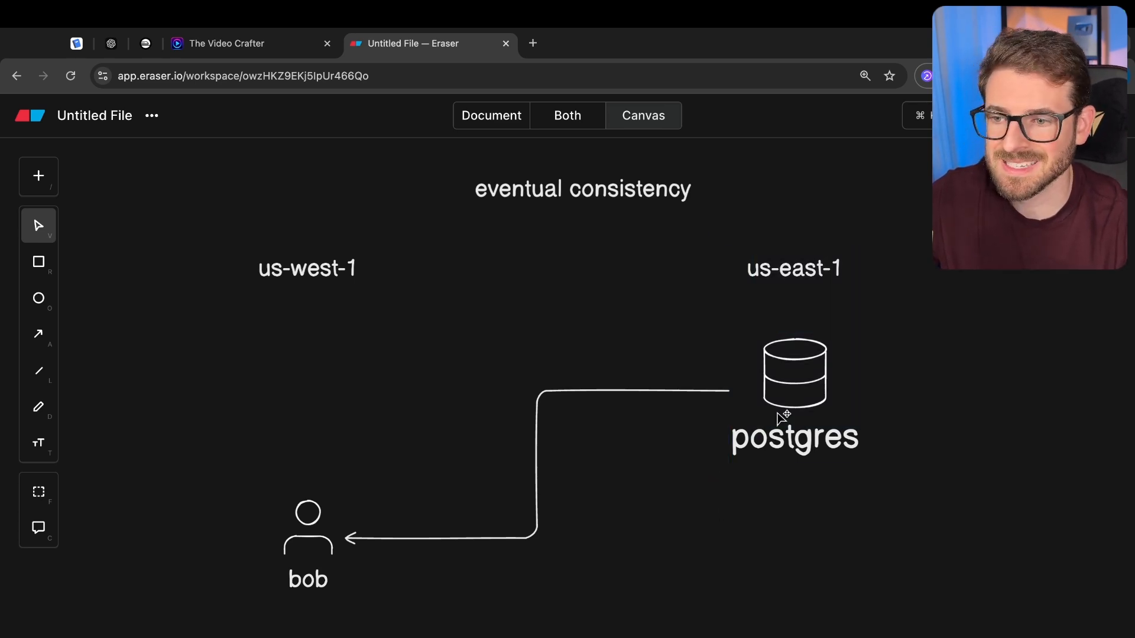
{"action": "mouse_move", "coordinate": [664, 494]}
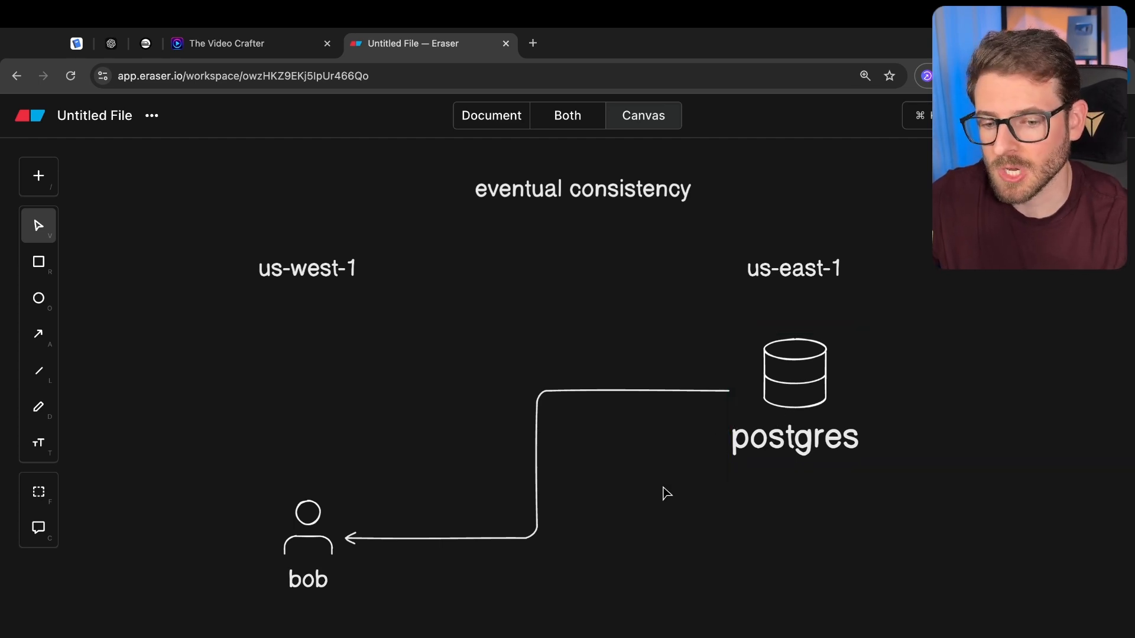
Read ChatGPT's 60–100 ms us-east-1 to us-west-1 latency answer, briefly checking the diagram
{"action": "left_click", "coordinate": [110, 43]}
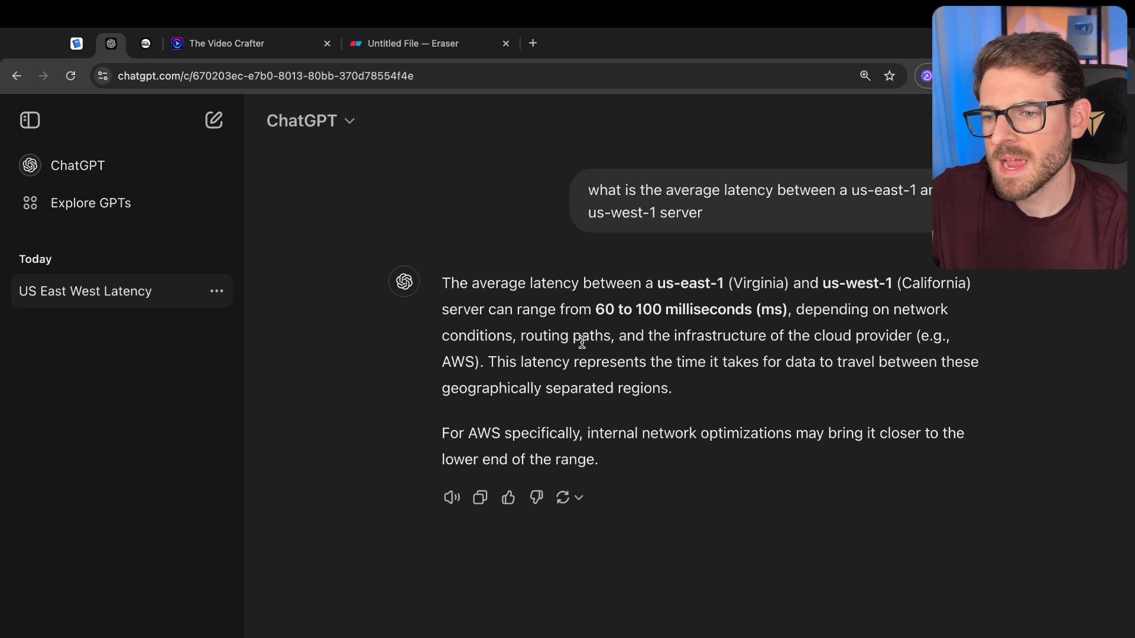
{"action": "double_click", "coordinate": [646, 309]}
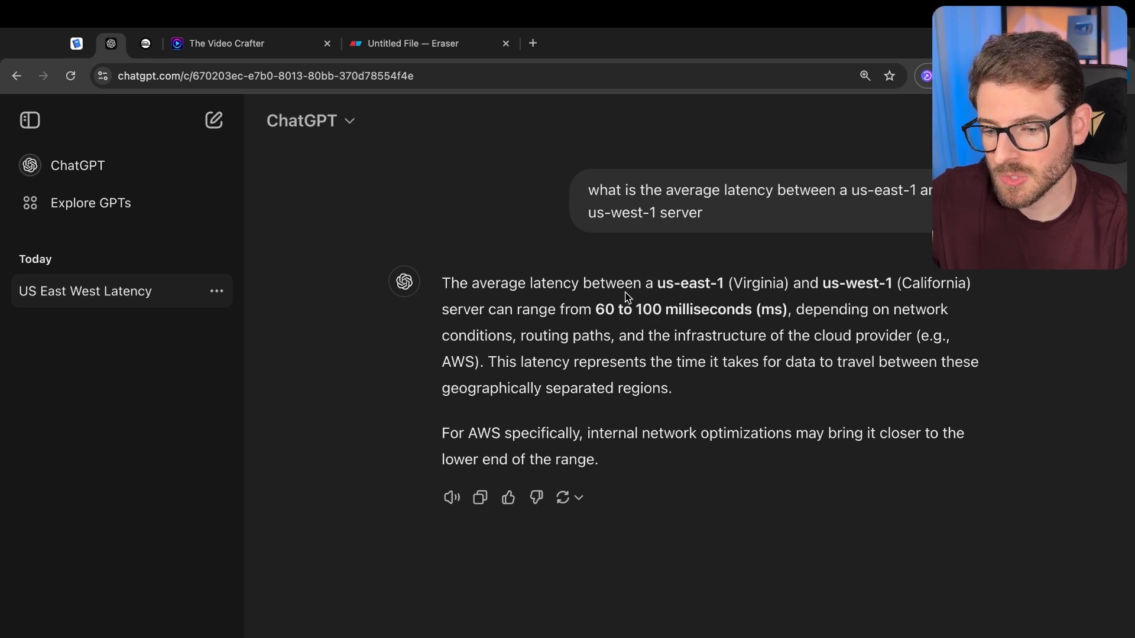
{"action": "mouse_move", "coordinate": [911, 290]}
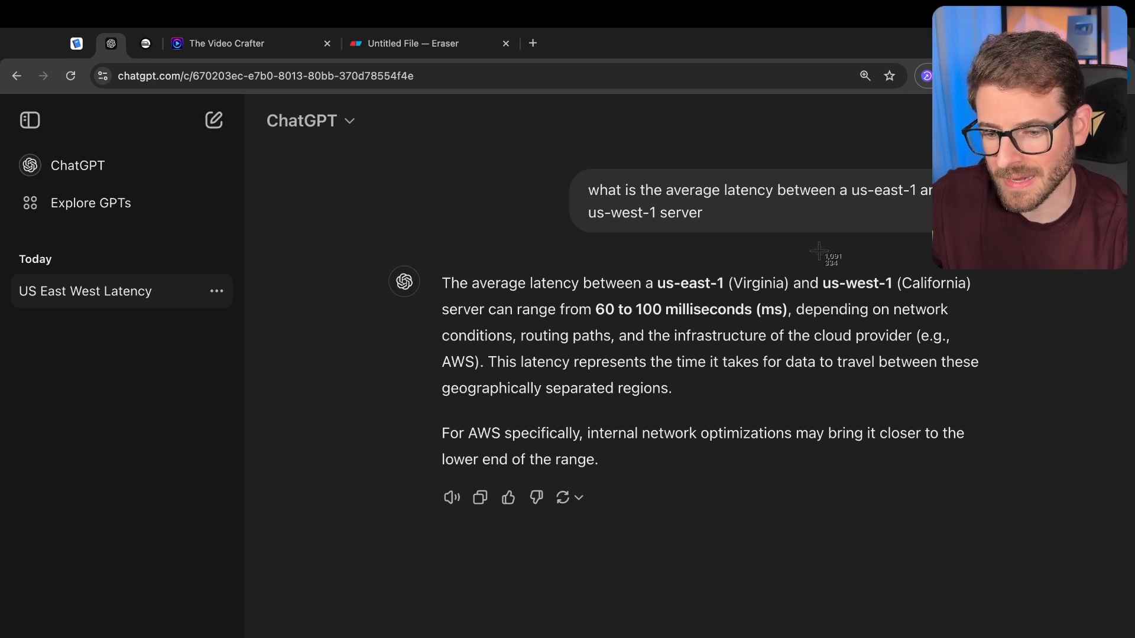
{"action": "mouse_move", "coordinate": [625, 330]}
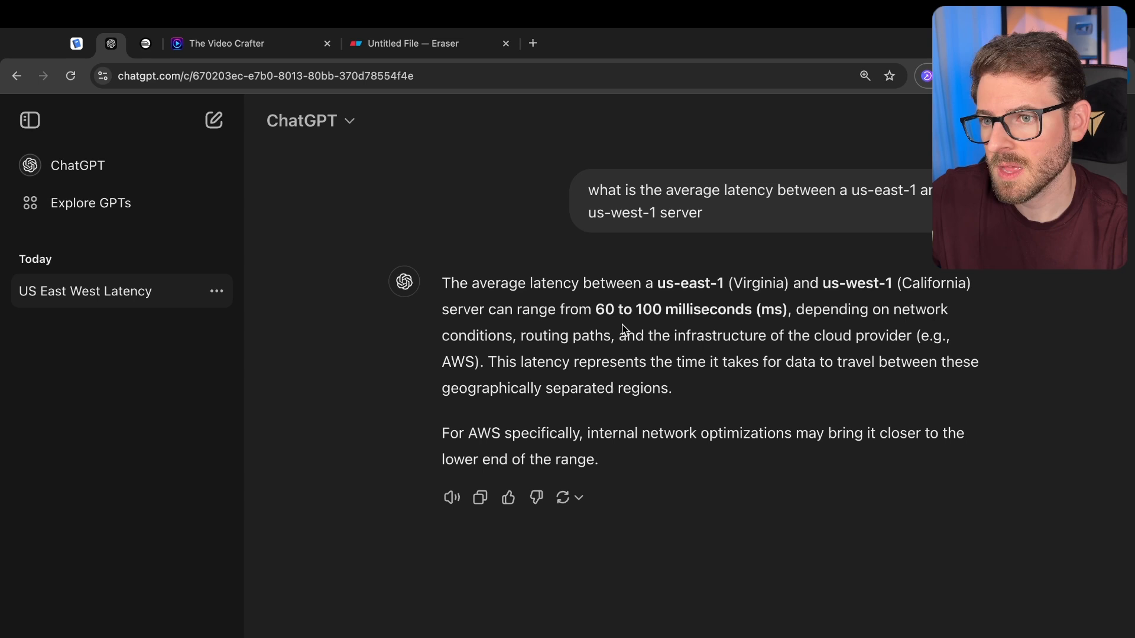
{"action": "mouse_move", "coordinate": [735, 298]}
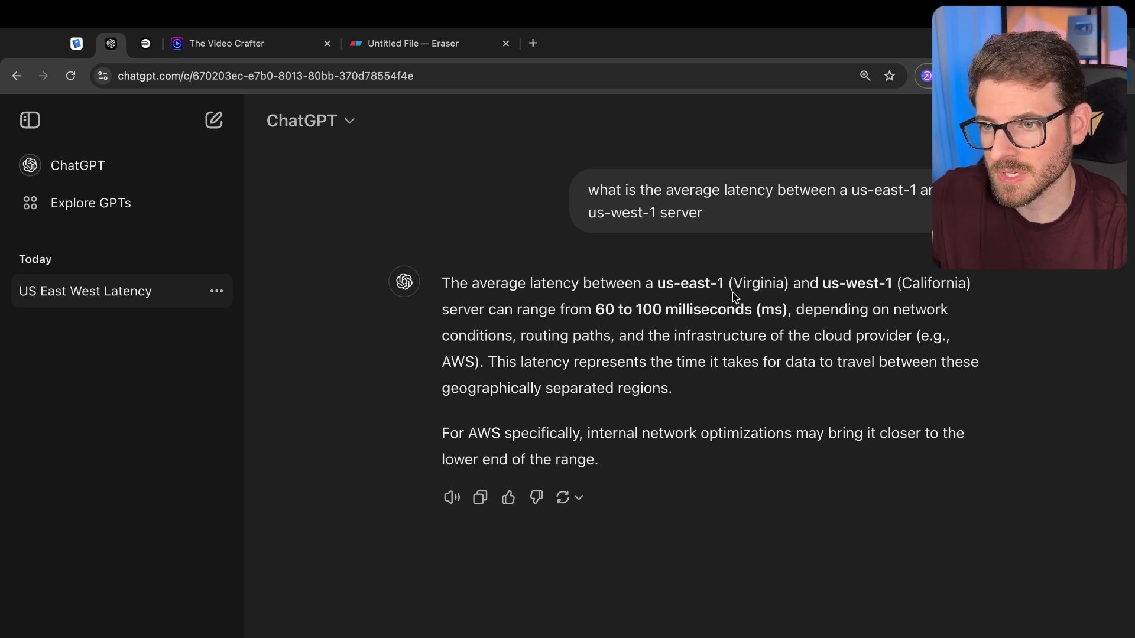
{"action": "mouse_move", "coordinate": [412, 43]}
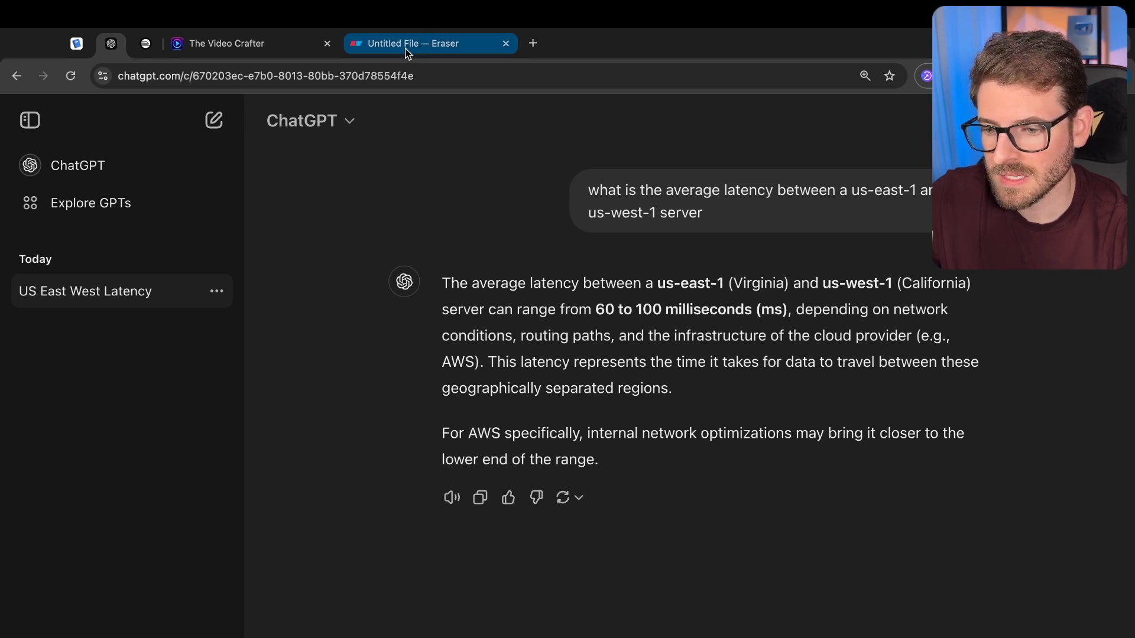
{"action": "left_click", "coordinate": [413, 43]}
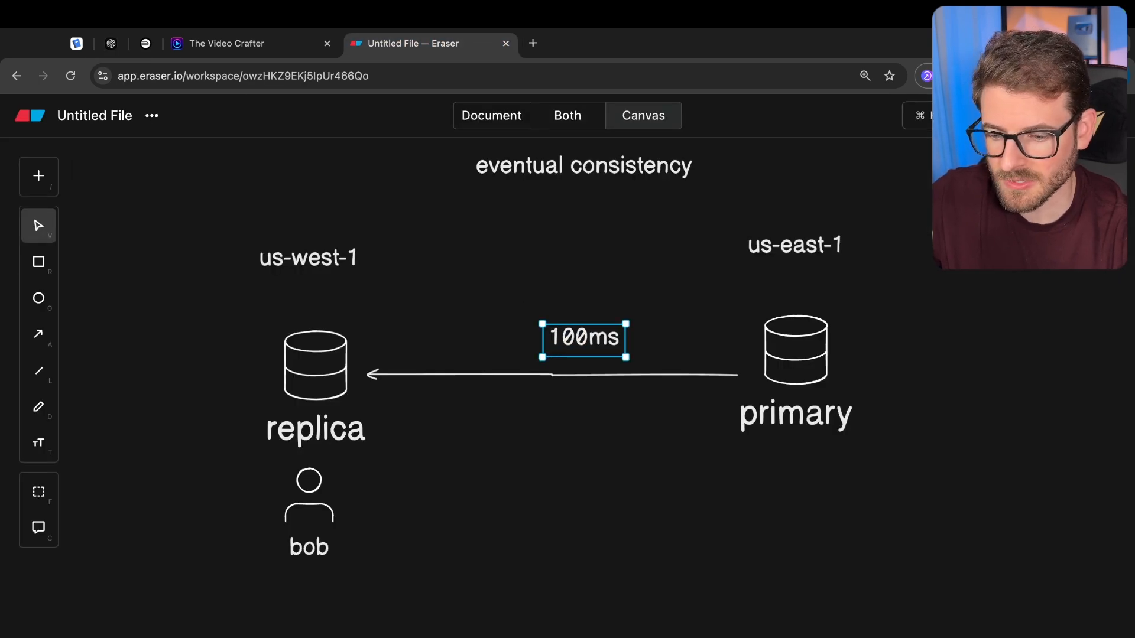
{"action": "left_click", "coordinate": [110, 43]}
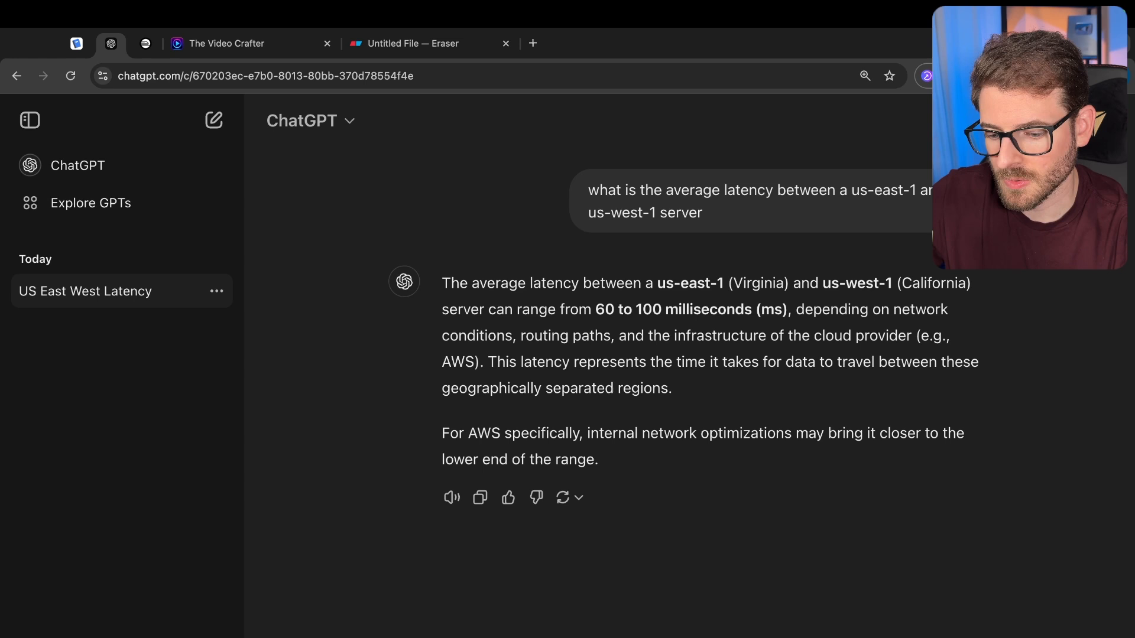
Review ChatGPT's us-east-1 latencies to Europe (70–120 ms) and Asia (140–250 ms)
{"action": "scroll", "scroll_direction": "down", "scroll_amount": 3}
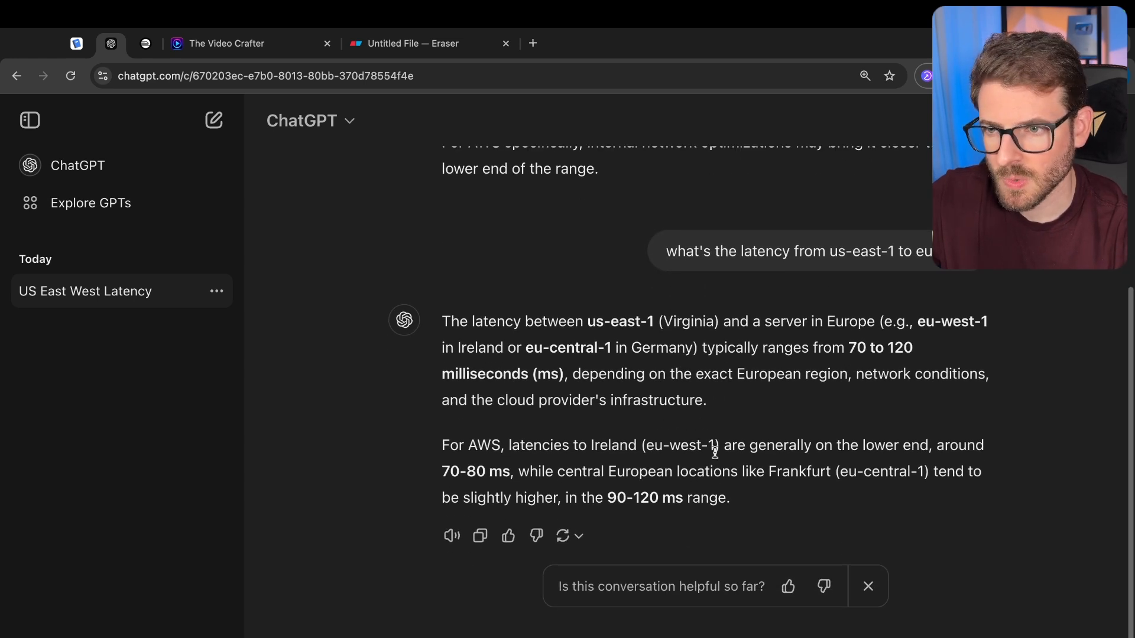
{"action": "scroll", "scroll_direction": "down", "scroll_amount": 3}
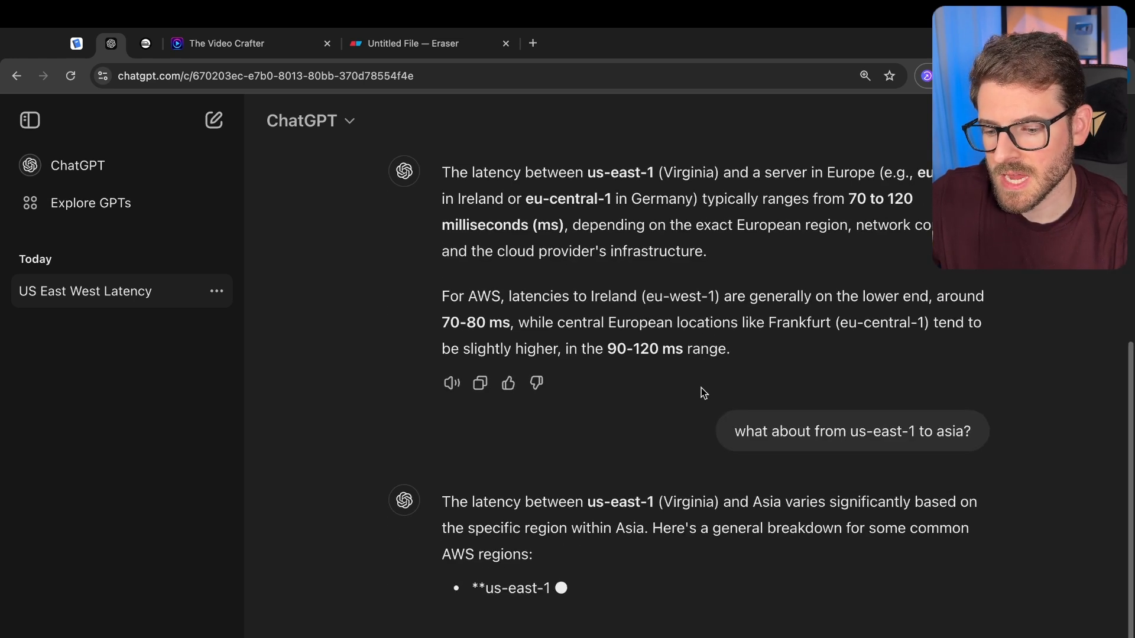
{"action": "scroll", "scroll_direction": "down", "scroll_amount": 3}
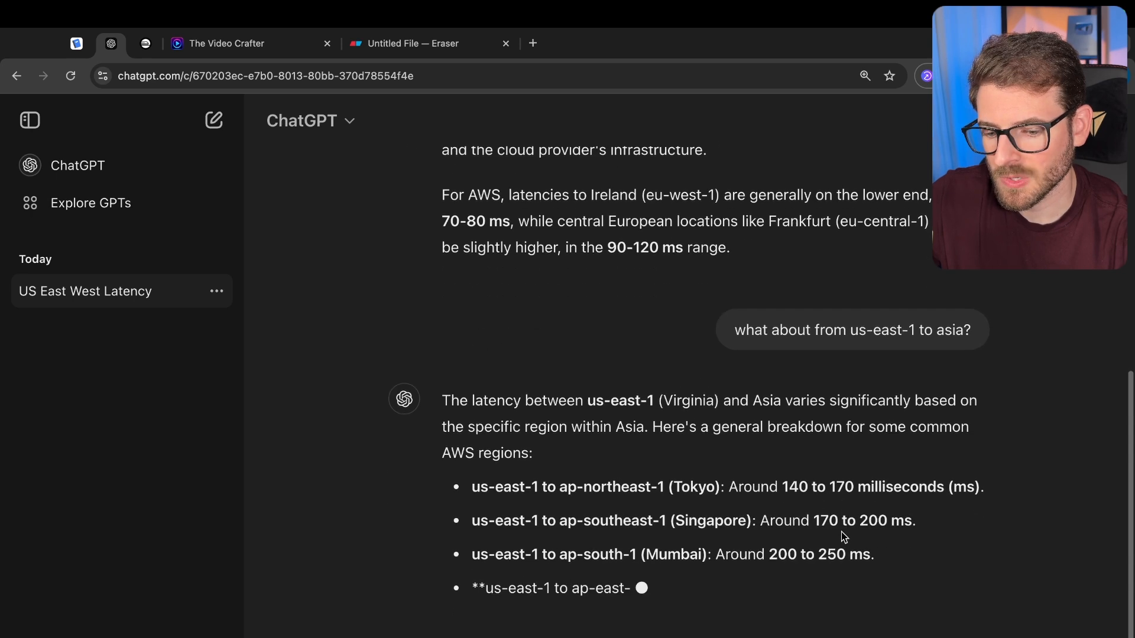
{"action": "scroll", "scroll_direction": "down", "scroll_amount": 3}
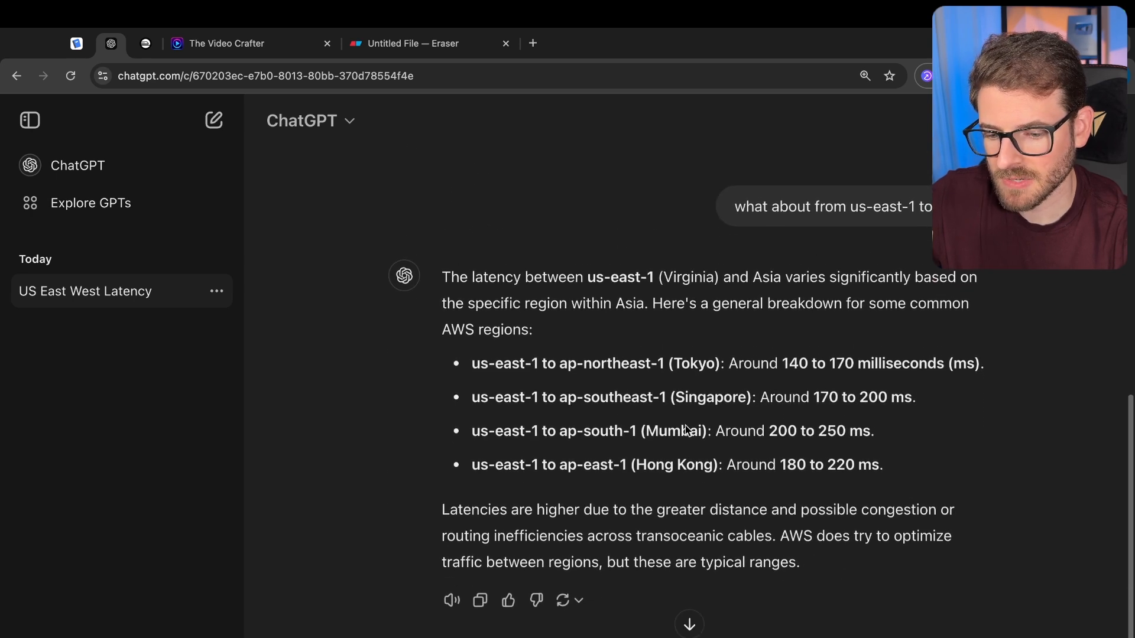
{"action": "scroll", "scroll_direction": "up", "scroll_amount": 3}
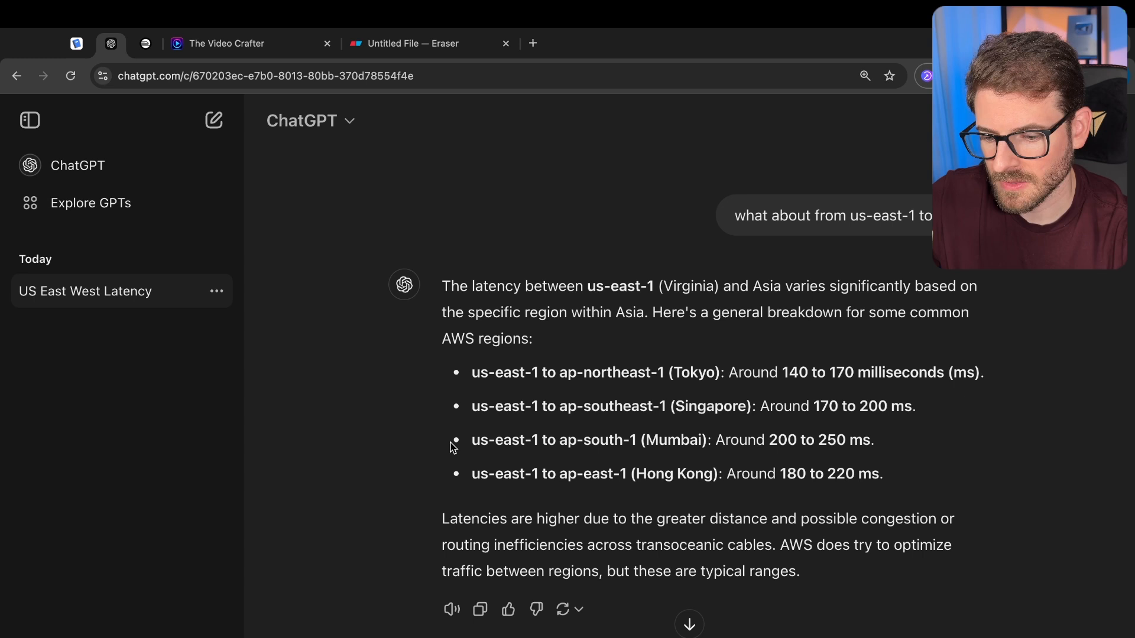
{"action": "scroll", "scroll_direction": "down", "scroll_amount": 3}
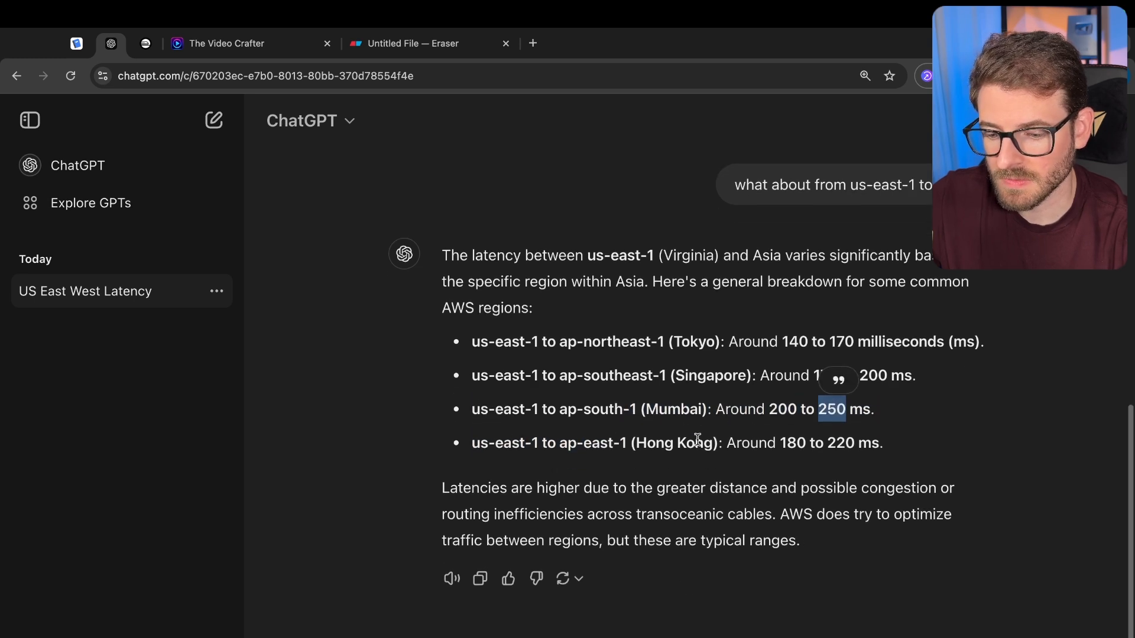
{"action": "left_click", "coordinate": [413, 43]}
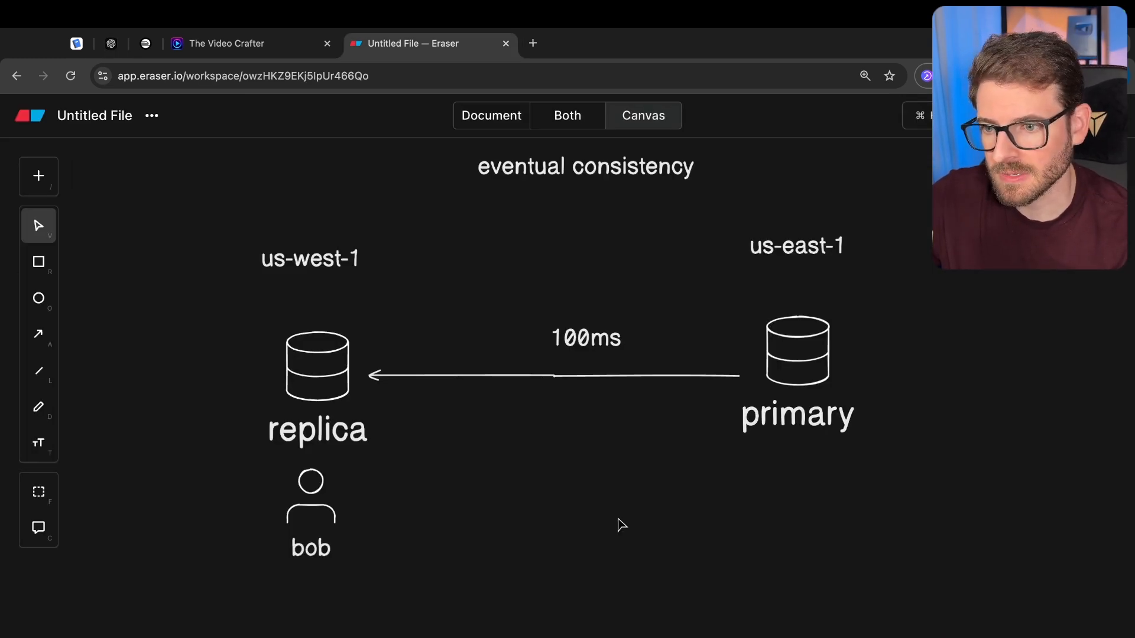
Move the 100ms label under the arrow and add an 'api' circle between replica and bob
{"action": "left_click", "coordinate": [585, 338]}
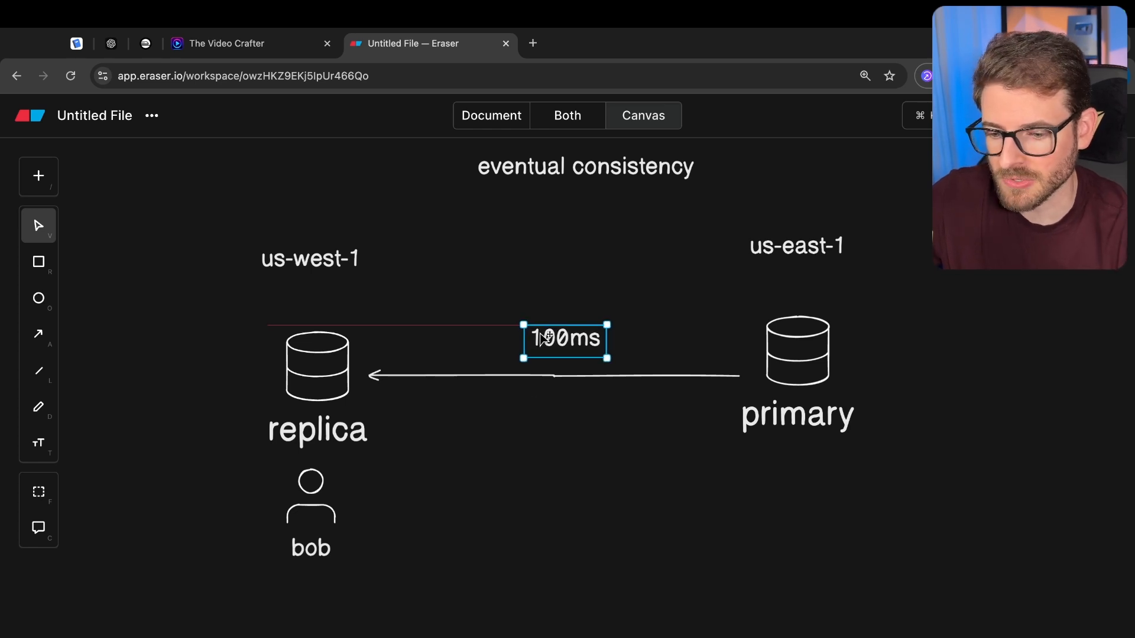
{"action": "left_click", "coordinate": [440, 292]}
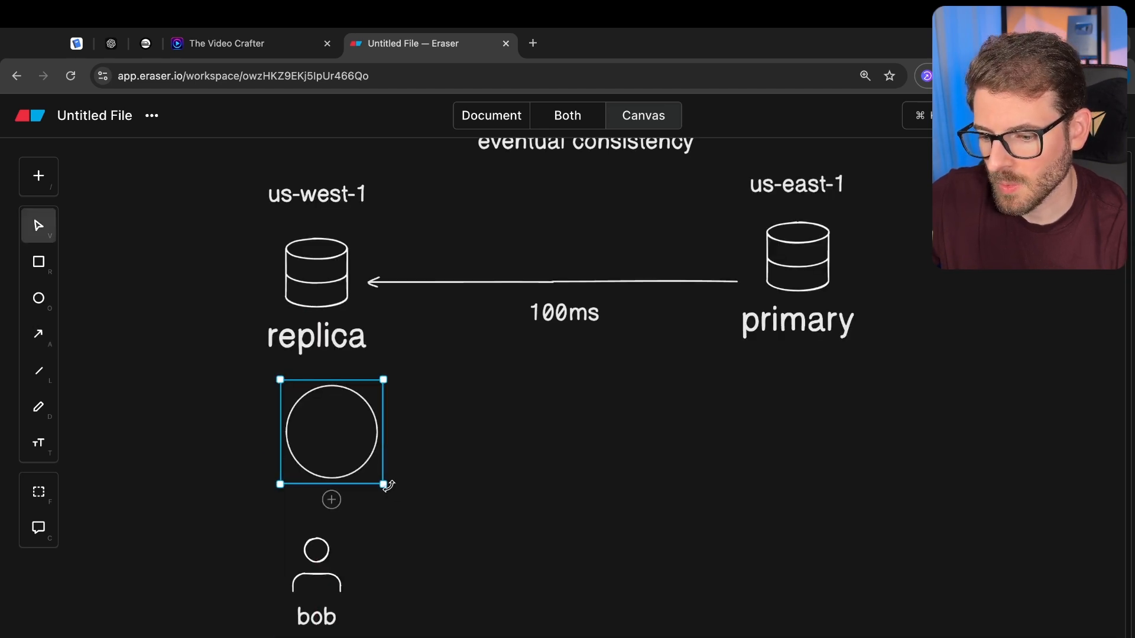
{"action": "type", "text": "api"}
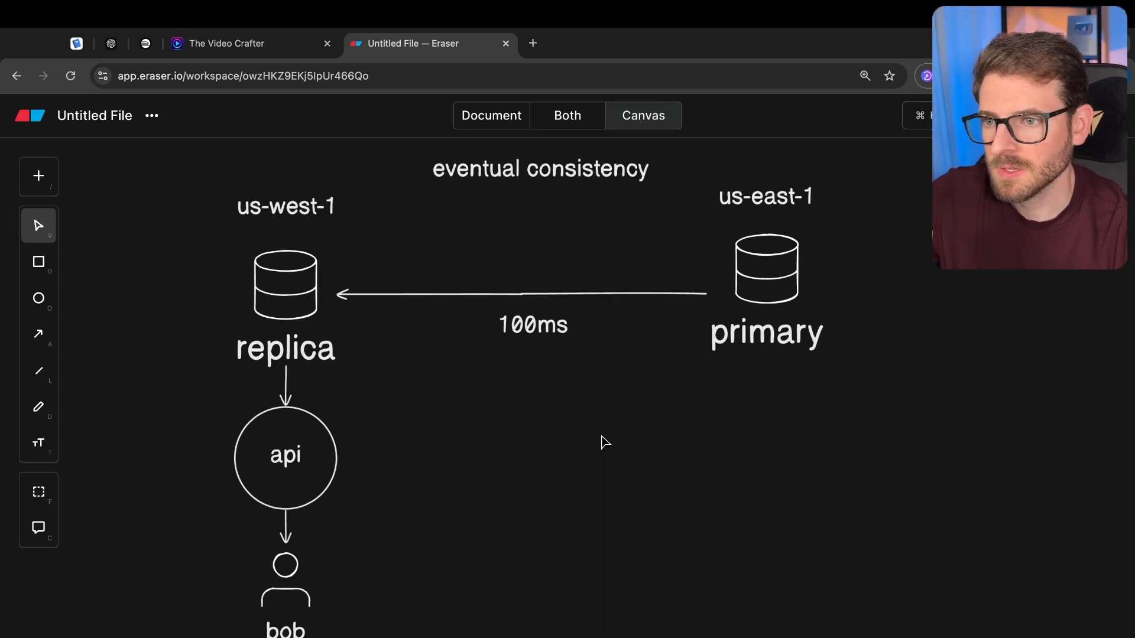
{"action": "left_click", "coordinate": [284, 582]}
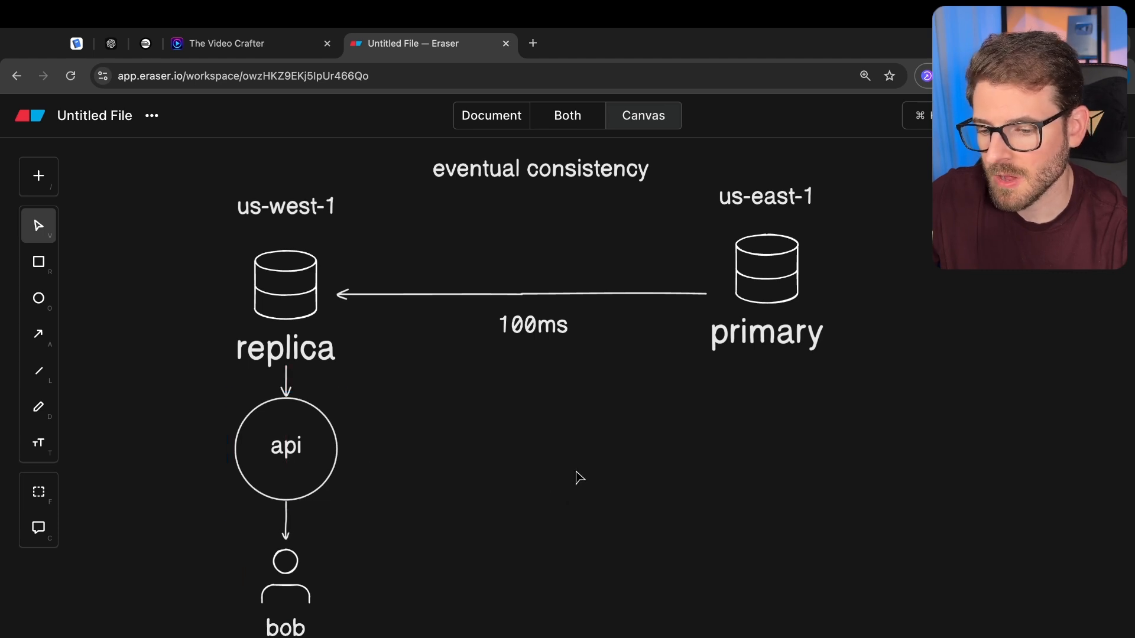
{"action": "mouse_move", "coordinate": [699, 213]}
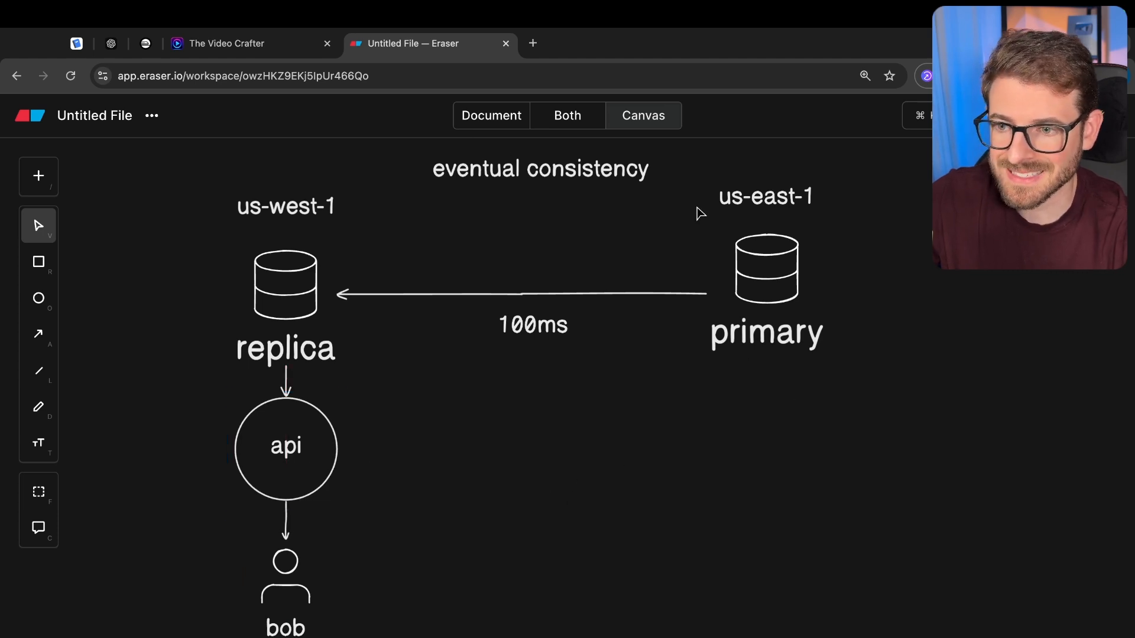
{"action": "mouse_move", "coordinate": [546, 516]}
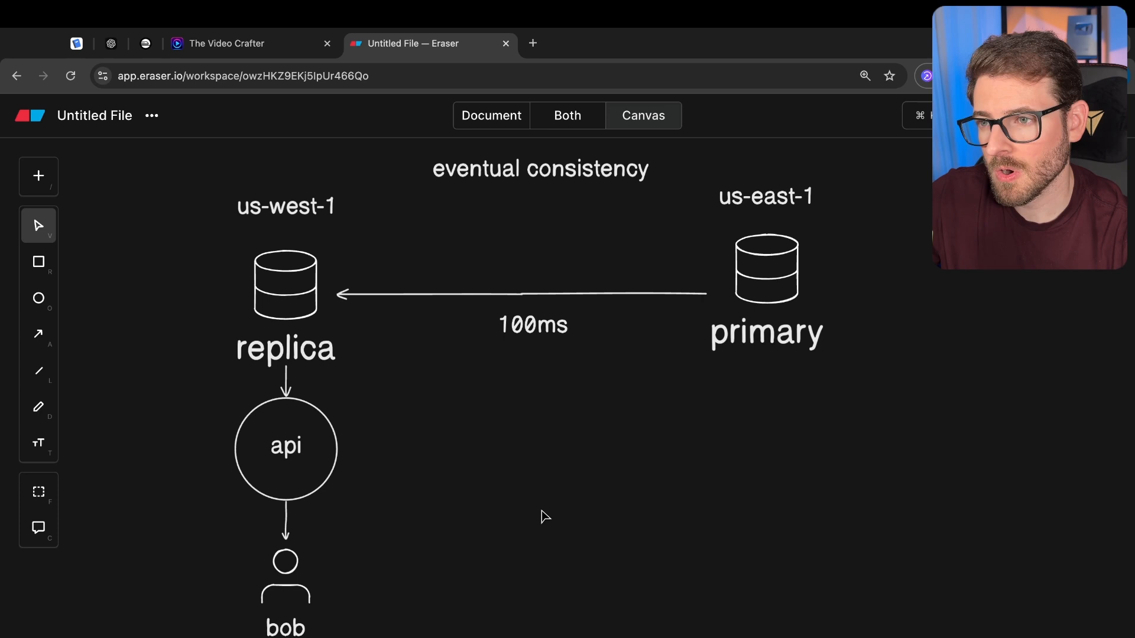
{"action": "mouse_move", "coordinate": [332, 375]}
{"action": "type", "text": "sally"}
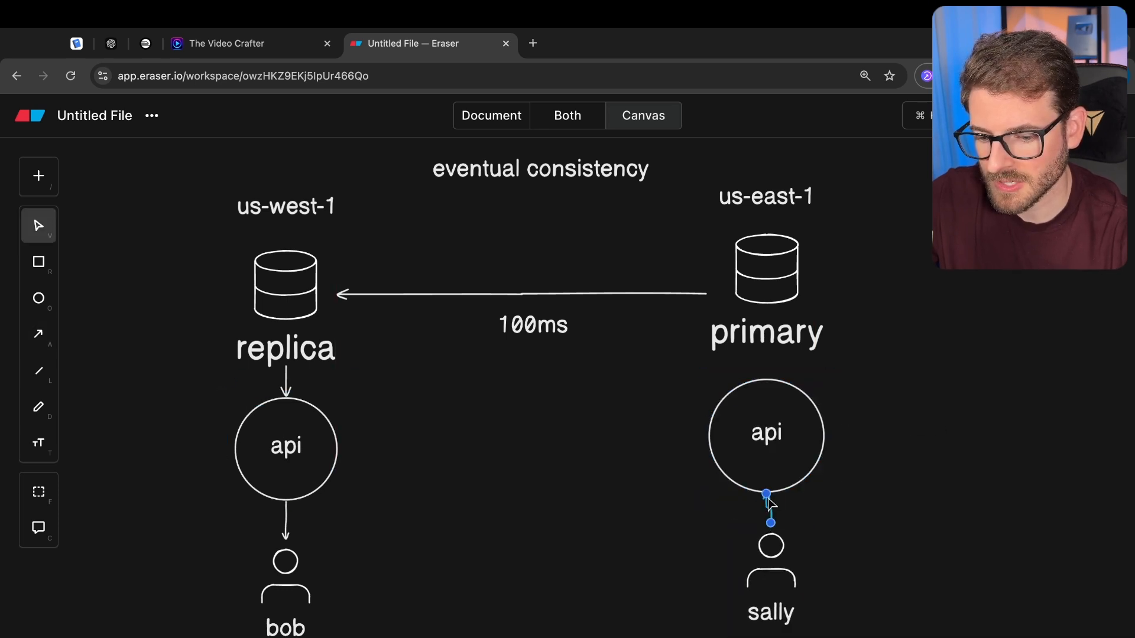
Add the 'write some data' label beside sally's arrow and adjust the api circle under primary
{"action": "type", "text": "wrte"}
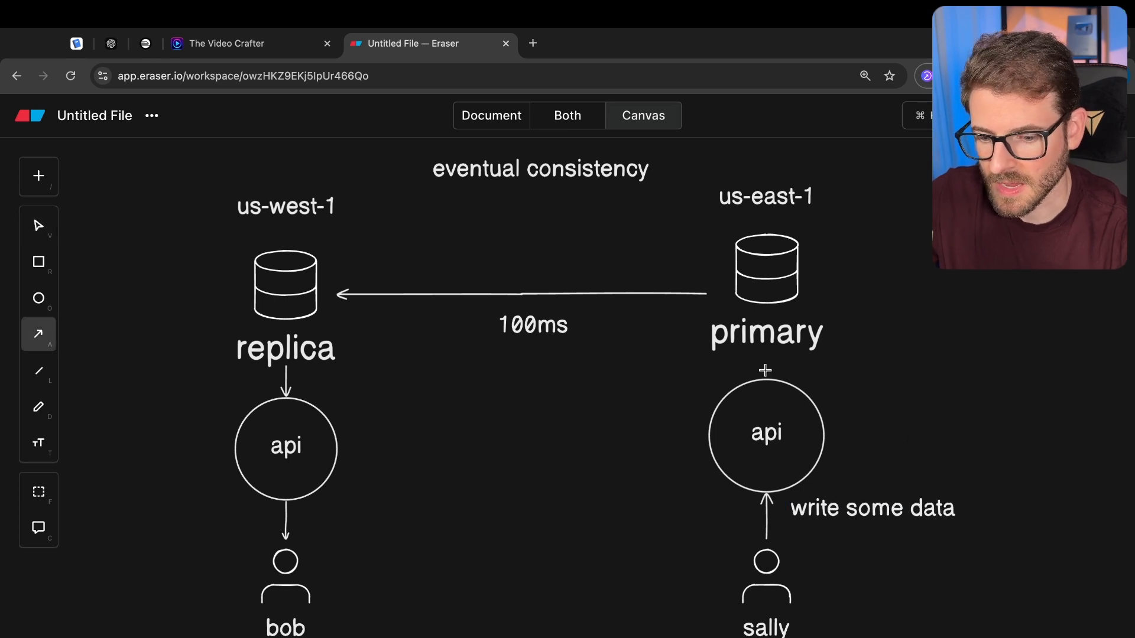
{"action": "left_click", "coordinate": [766, 434]}
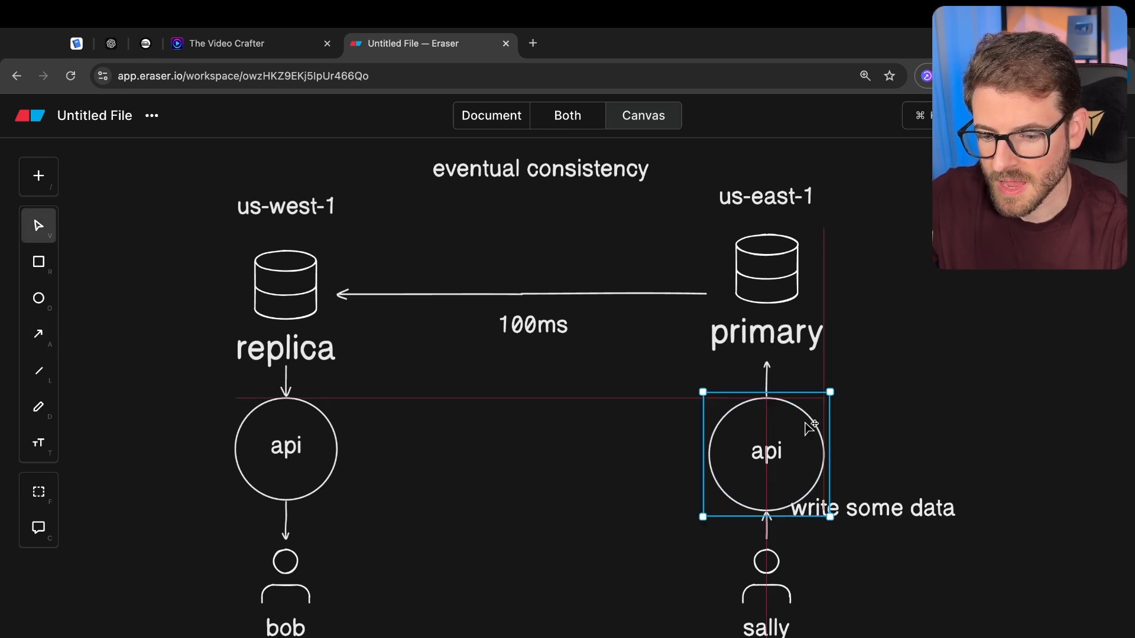
{"action": "left_click", "coordinate": [873, 507]}
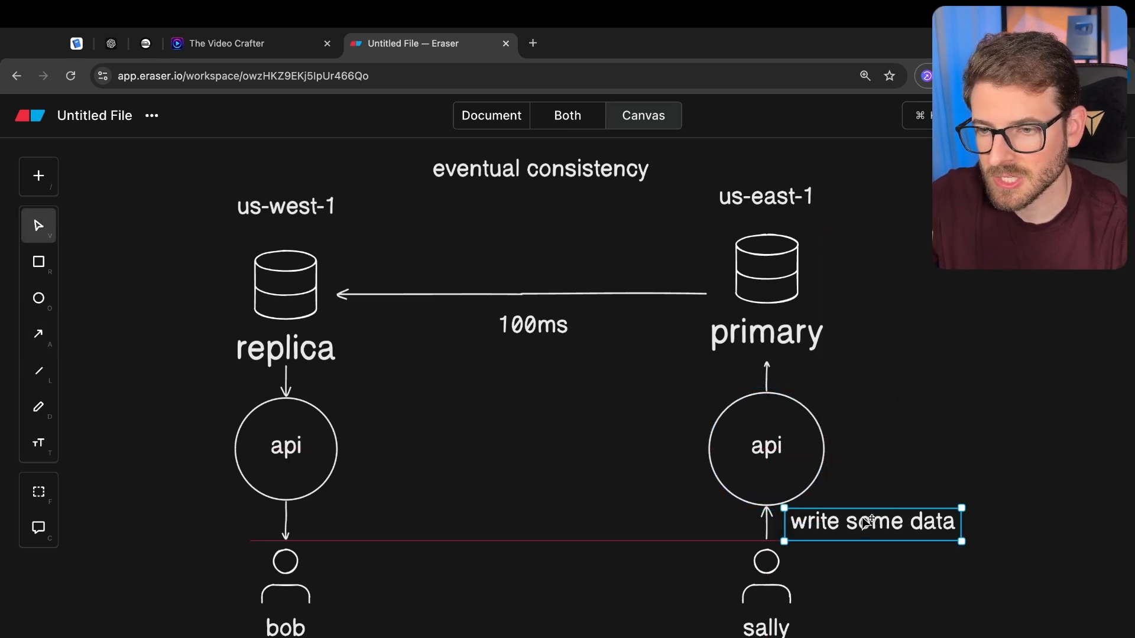
{"action": "mouse_move", "coordinate": [766, 427]}
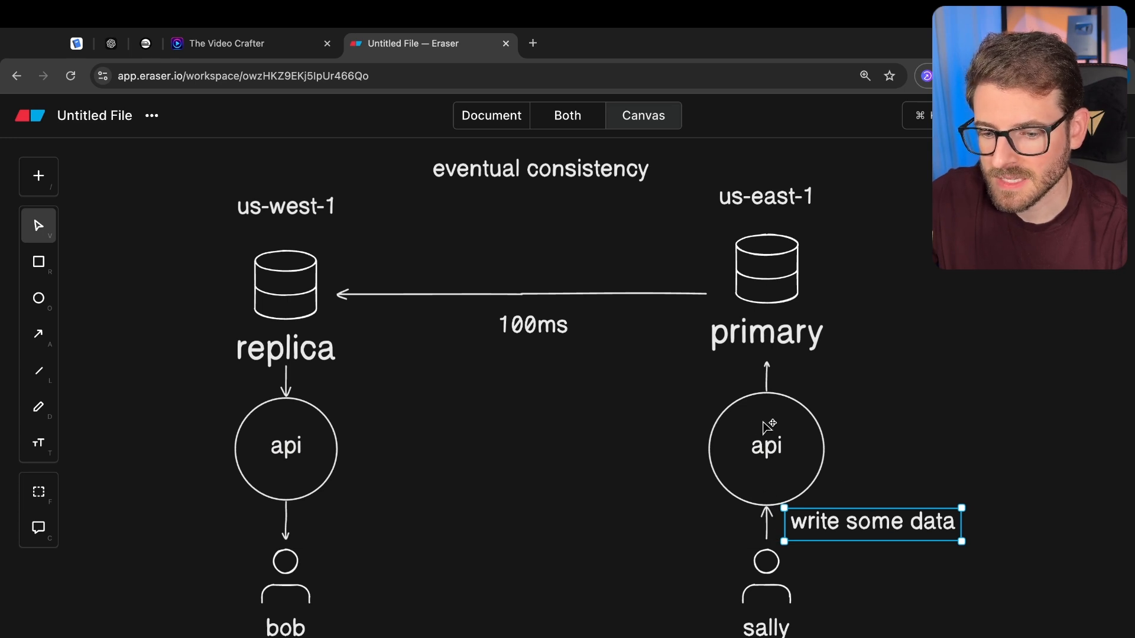
{"action": "left_click", "coordinate": [766, 447]}
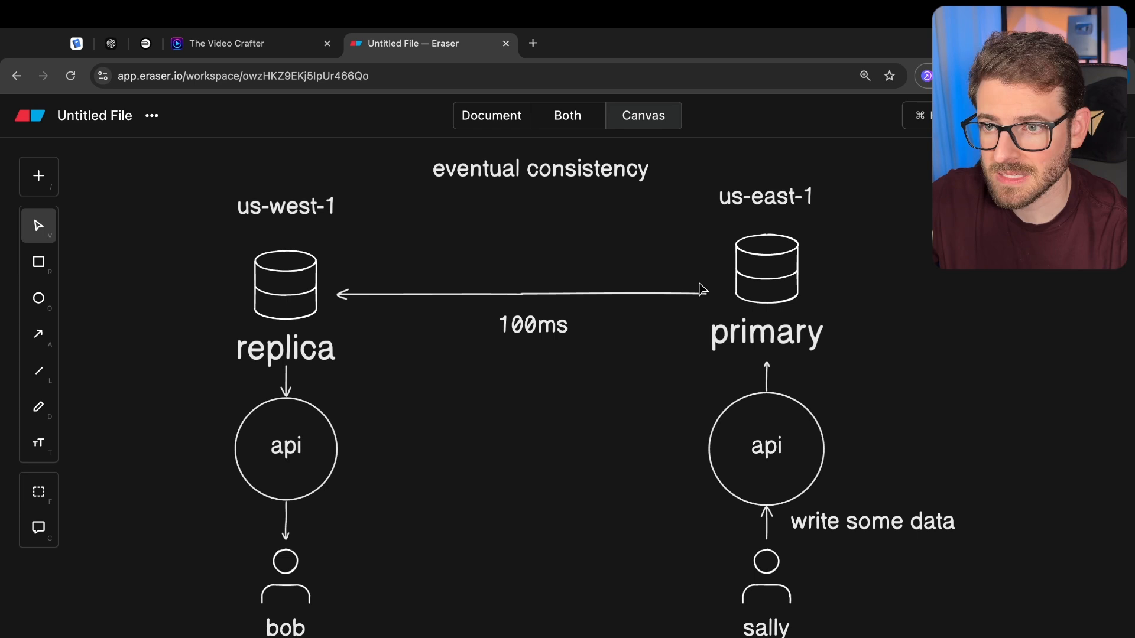
{"action": "mouse_move", "coordinate": [304, 290]}
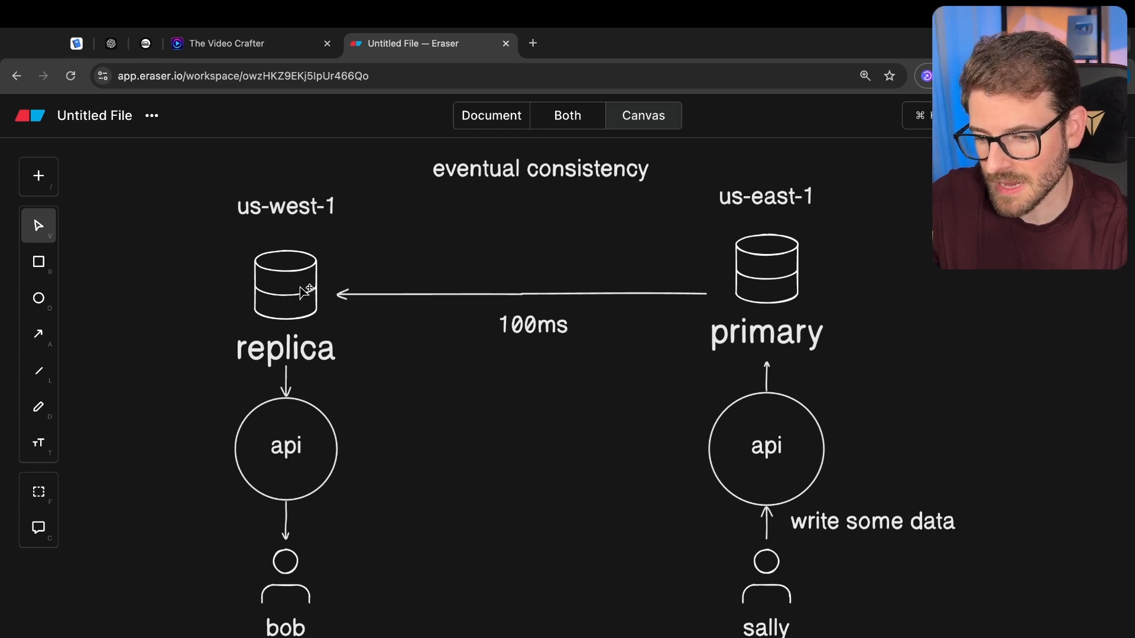
{"action": "mouse_move", "coordinate": [877, 304]}
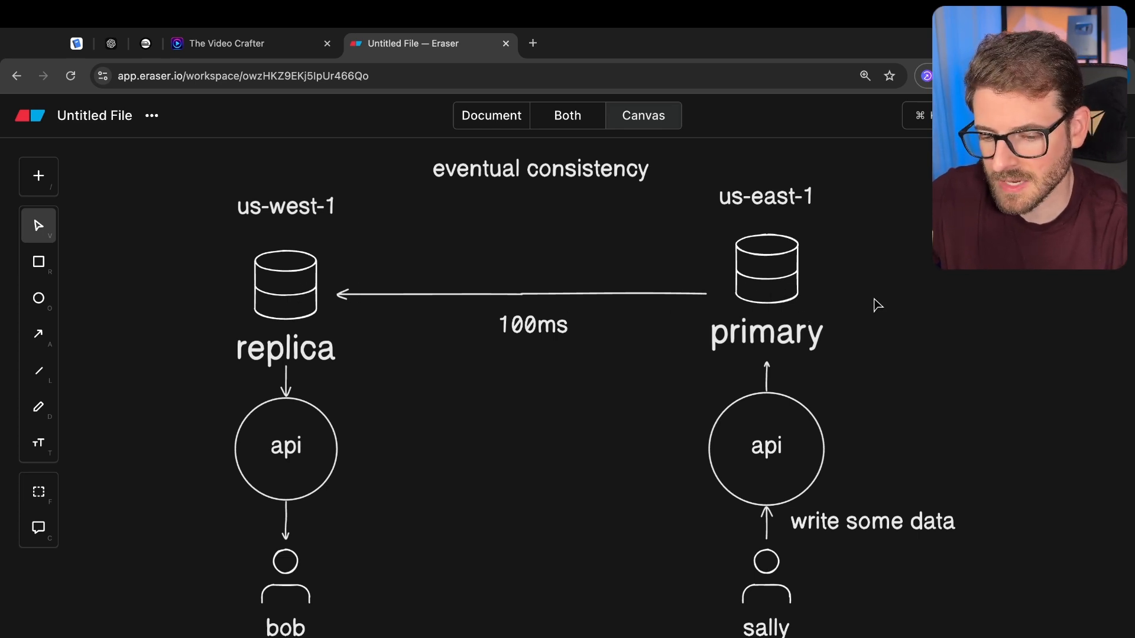
{"action": "mouse_move", "coordinate": [608, 301]}
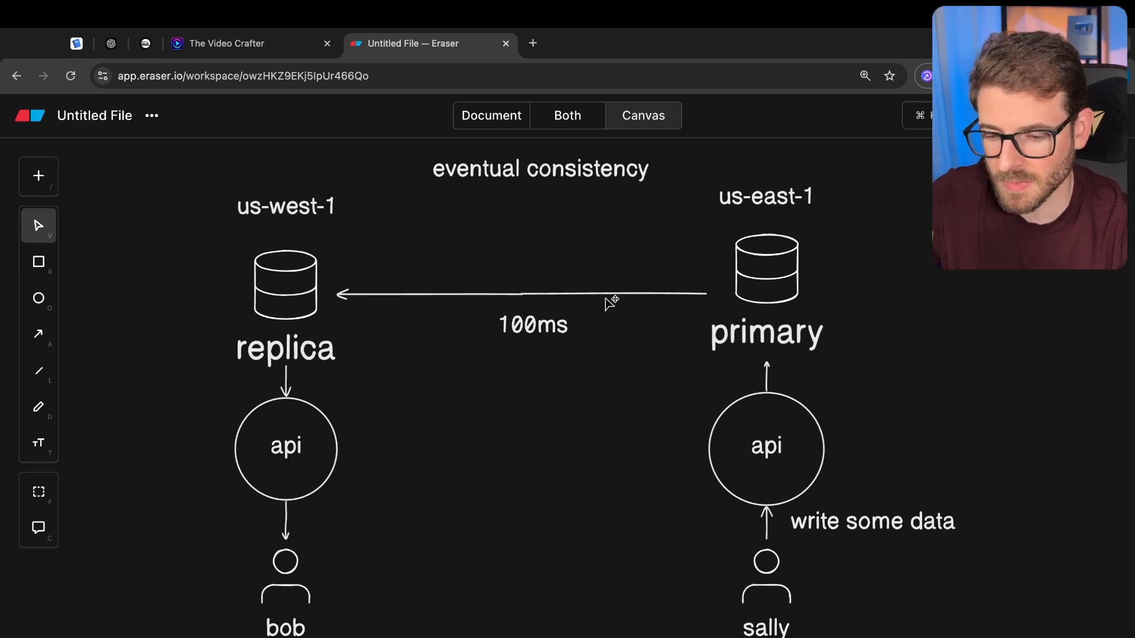
{"action": "mouse_move", "coordinate": [768, 474]}
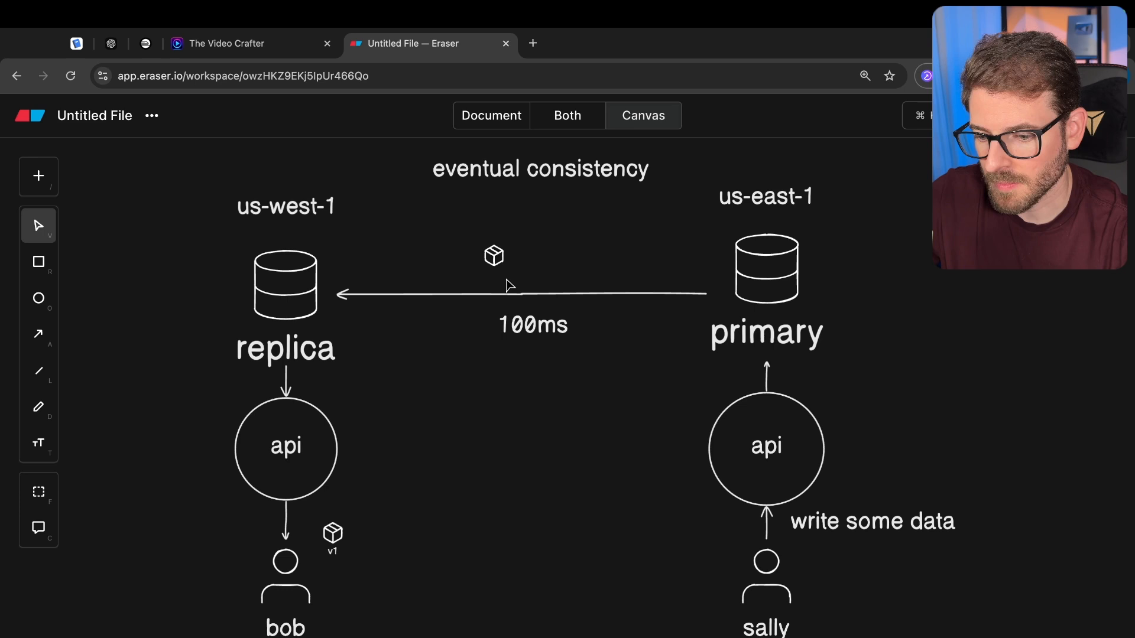
Place the package icon beside the primary database as v2
{"action": "left_click", "coordinate": [494, 256]}
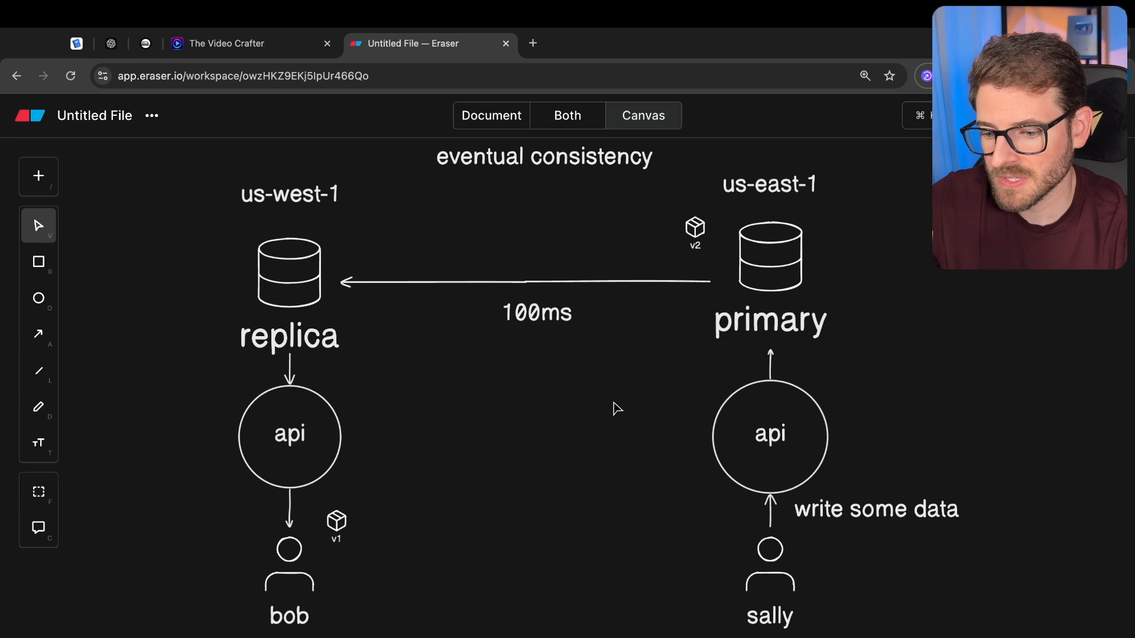
{"action": "mouse_move", "coordinate": [607, 451]}
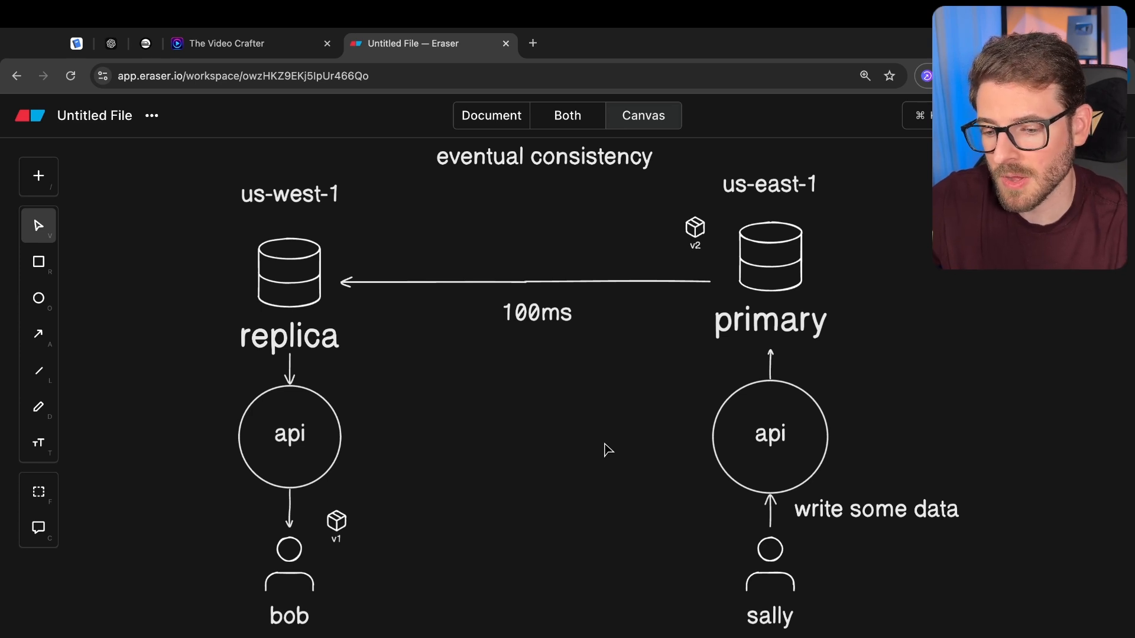
{"action": "mouse_move", "coordinate": [616, 428]}
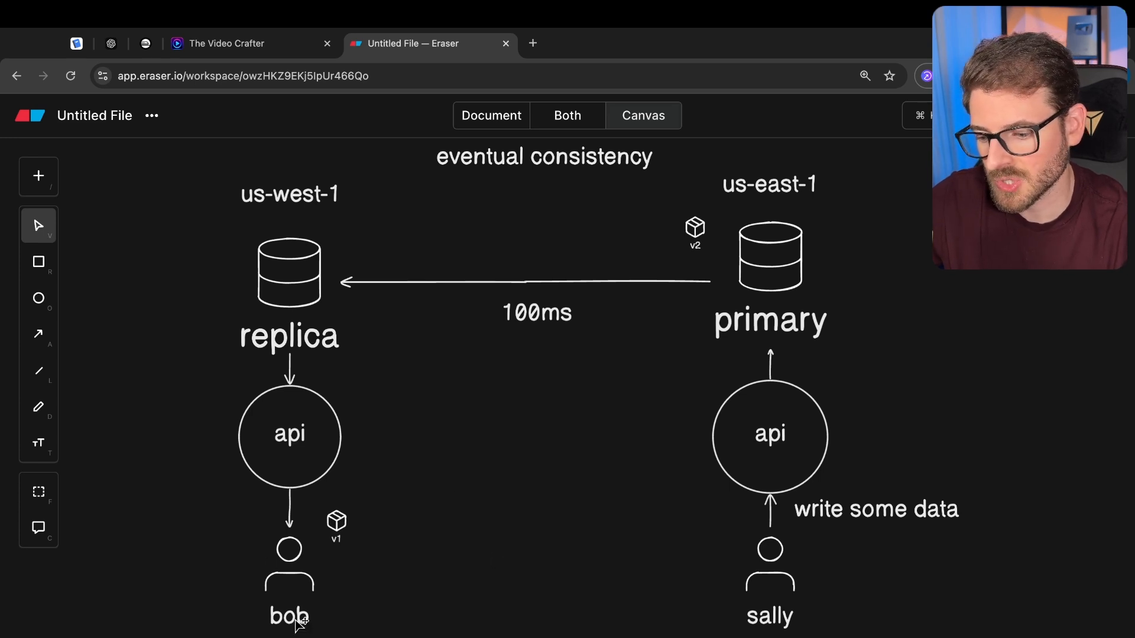
{"action": "mouse_move", "coordinate": [332, 524]}
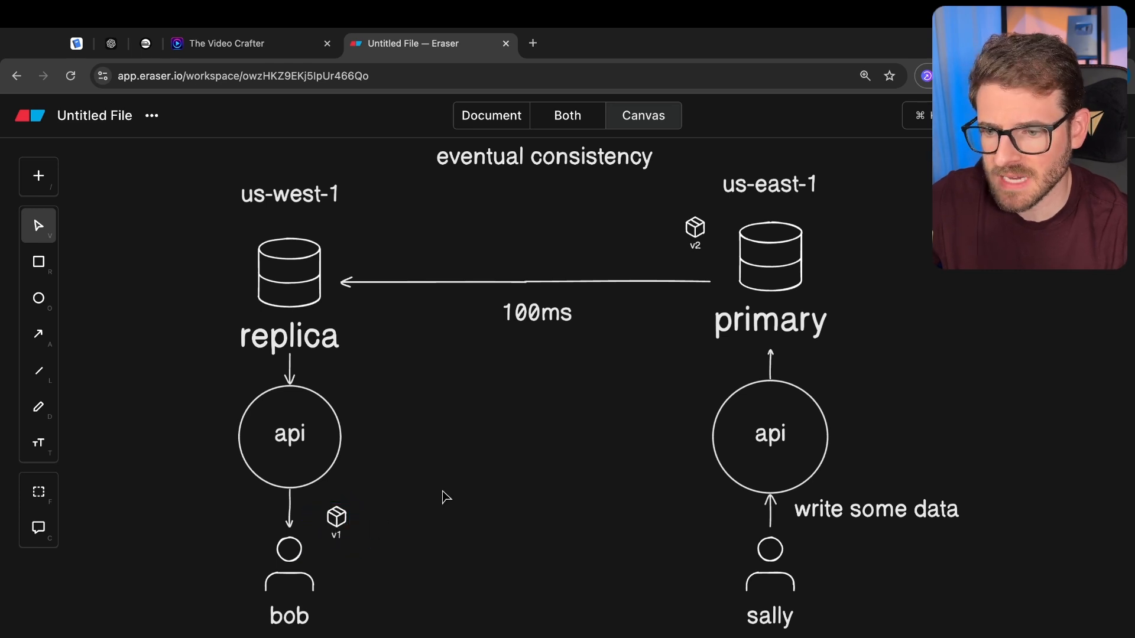
{"action": "mouse_move", "coordinate": [252, 361]}
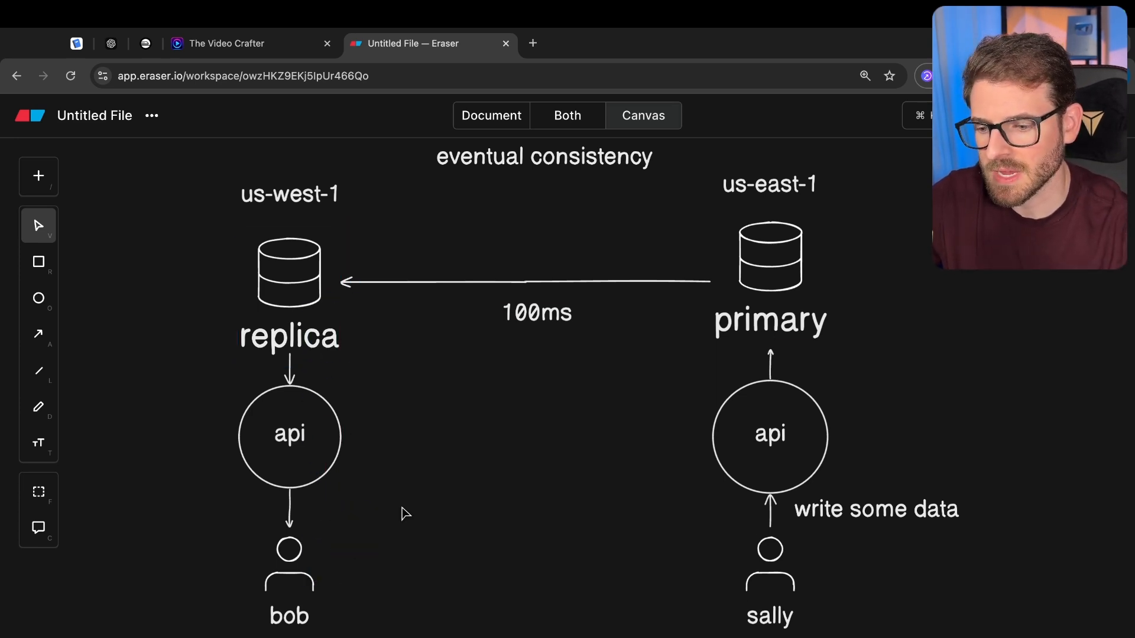
{"action": "mouse_move", "coordinate": [532, 421]}
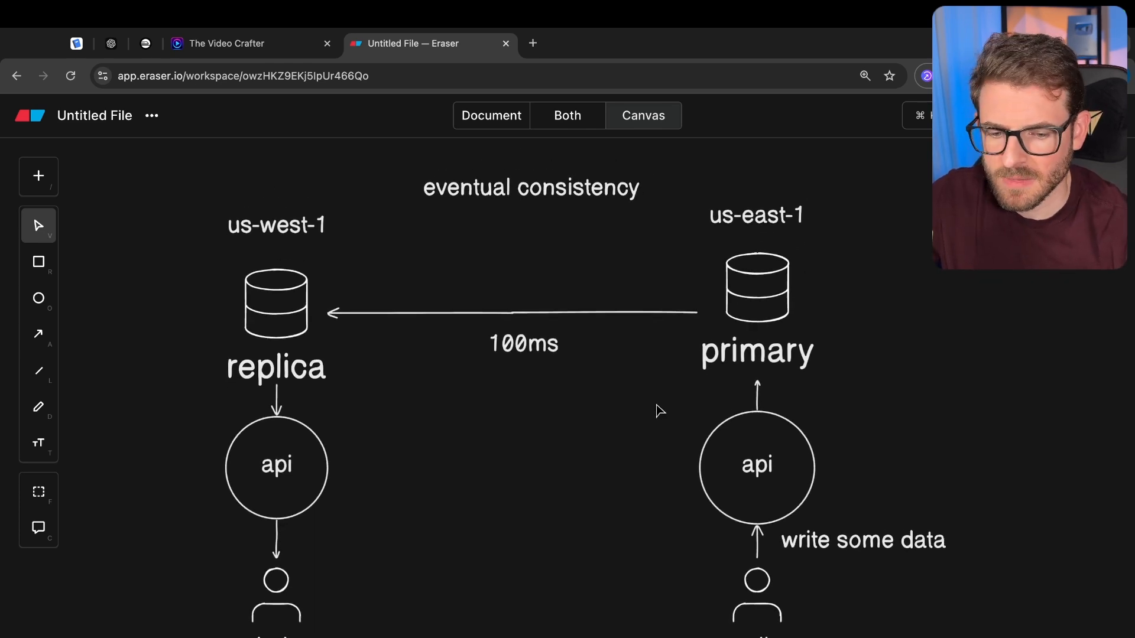
{"action": "mouse_move", "coordinate": [600, 416]}
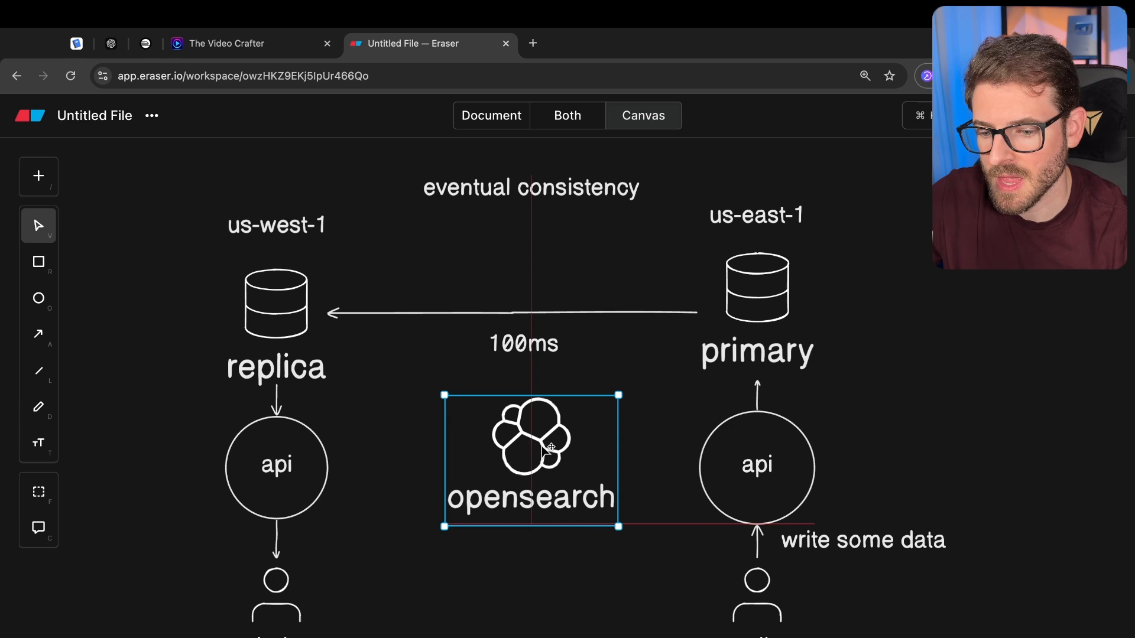
Position the opensearch node between the two apis and start its downward arrow
{"action": "left_click", "coordinate": [755, 290]}
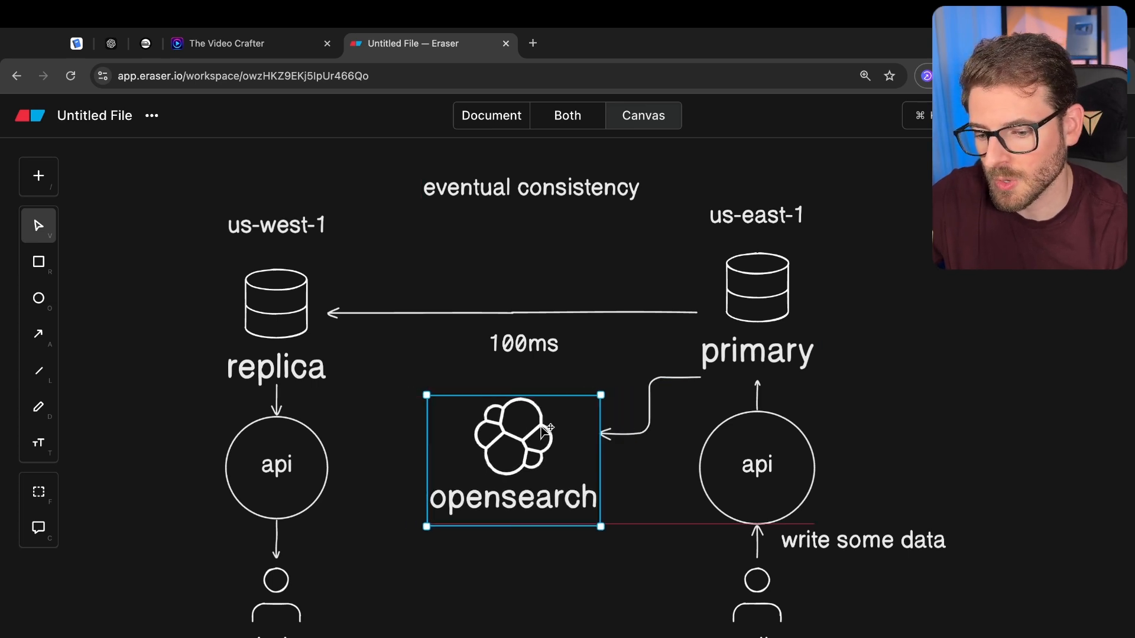
{"action": "left_click", "coordinate": [597, 373]}
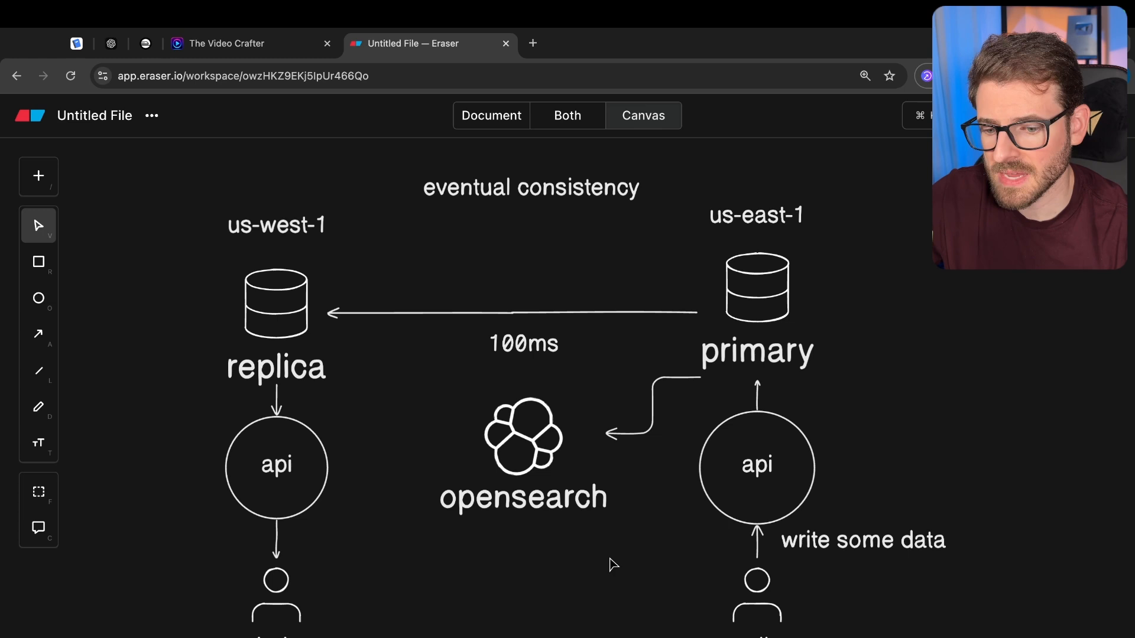
{"action": "mouse_move", "coordinate": [526, 416]}
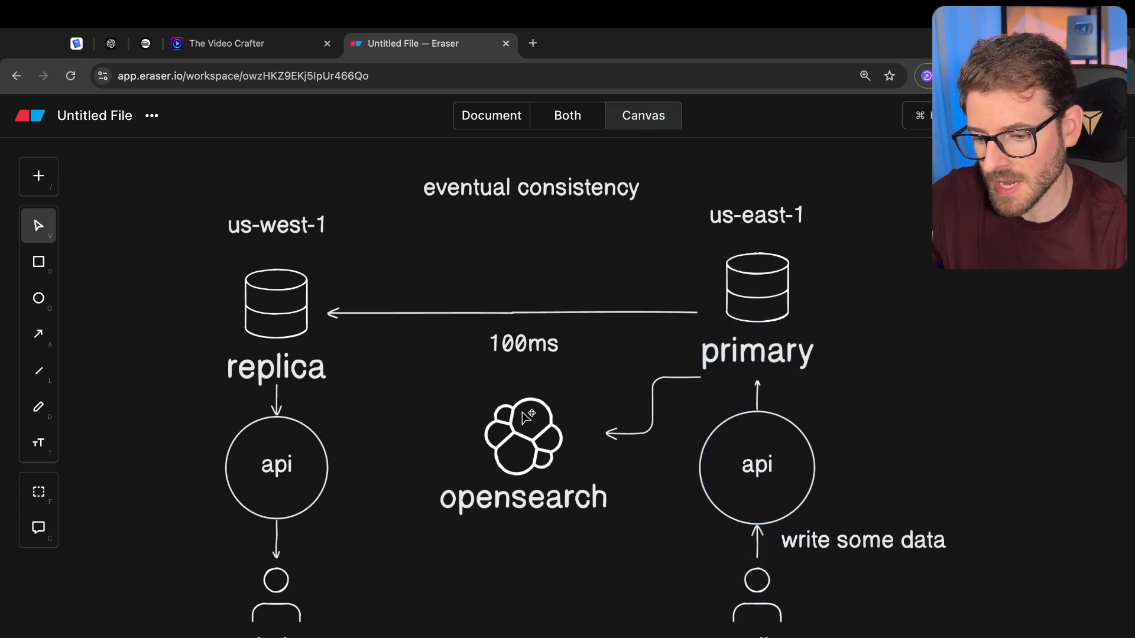
{"action": "left_click", "coordinate": [522, 434]}
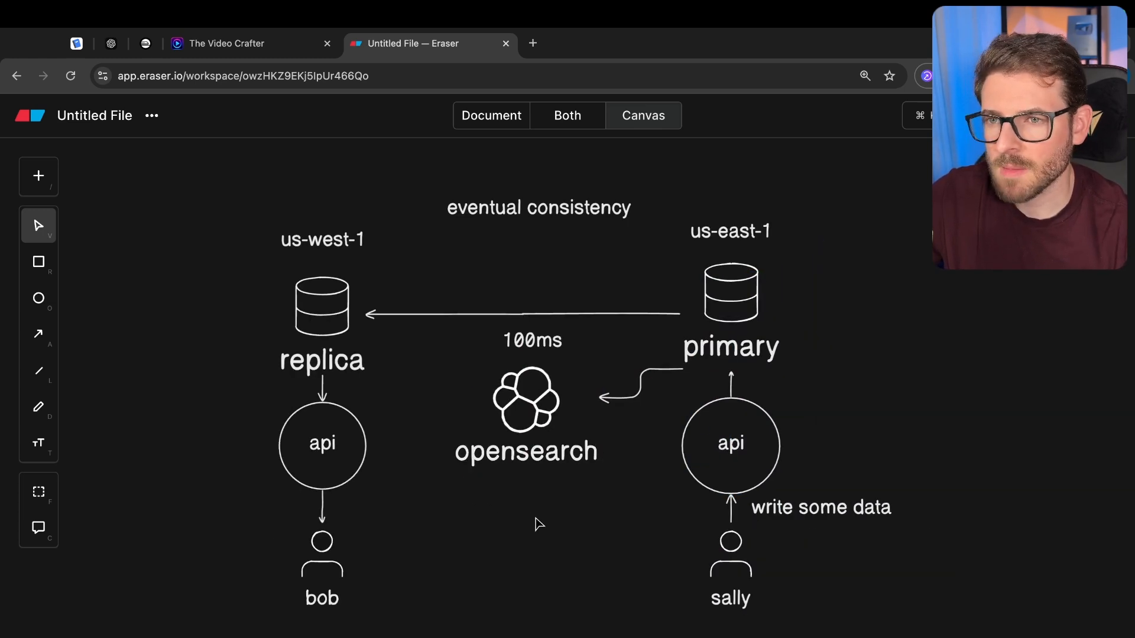
{"action": "mouse_move", "coordinate": [589, 529]}
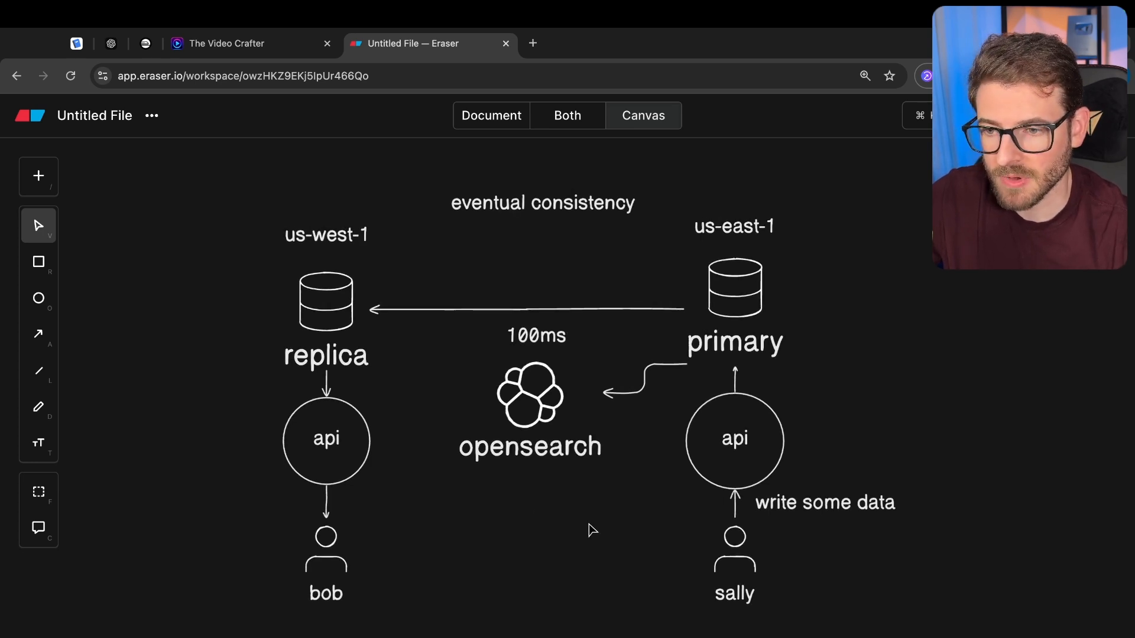
{"action": "mouse_move", "coordinate": [752, 293]}
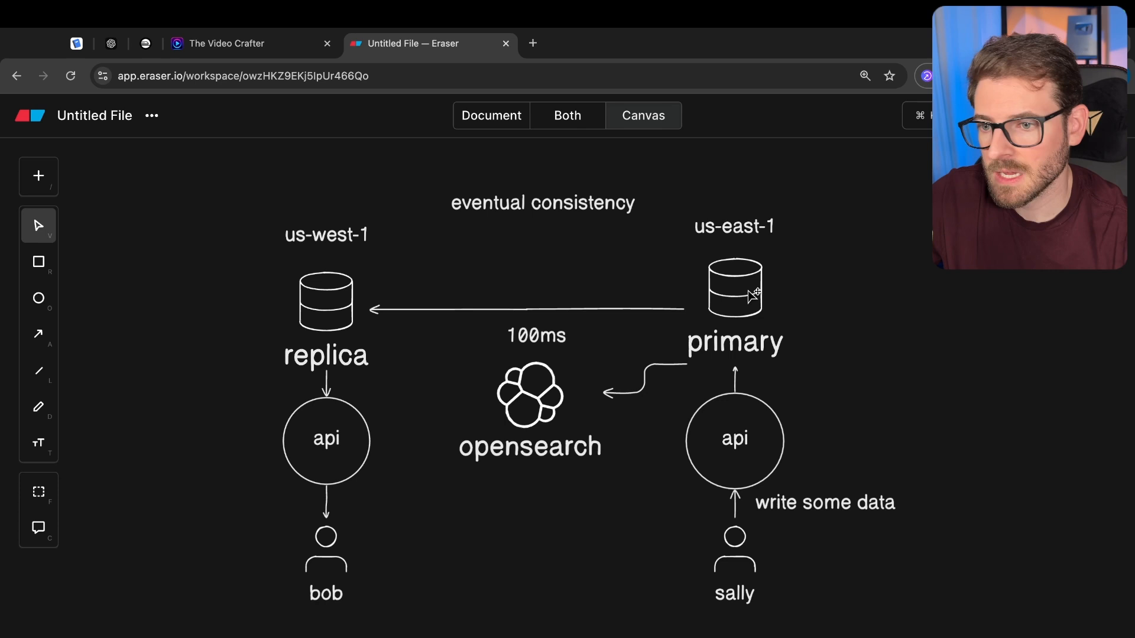
{"action": "mouse_move", "coordinate": [336, 423]}
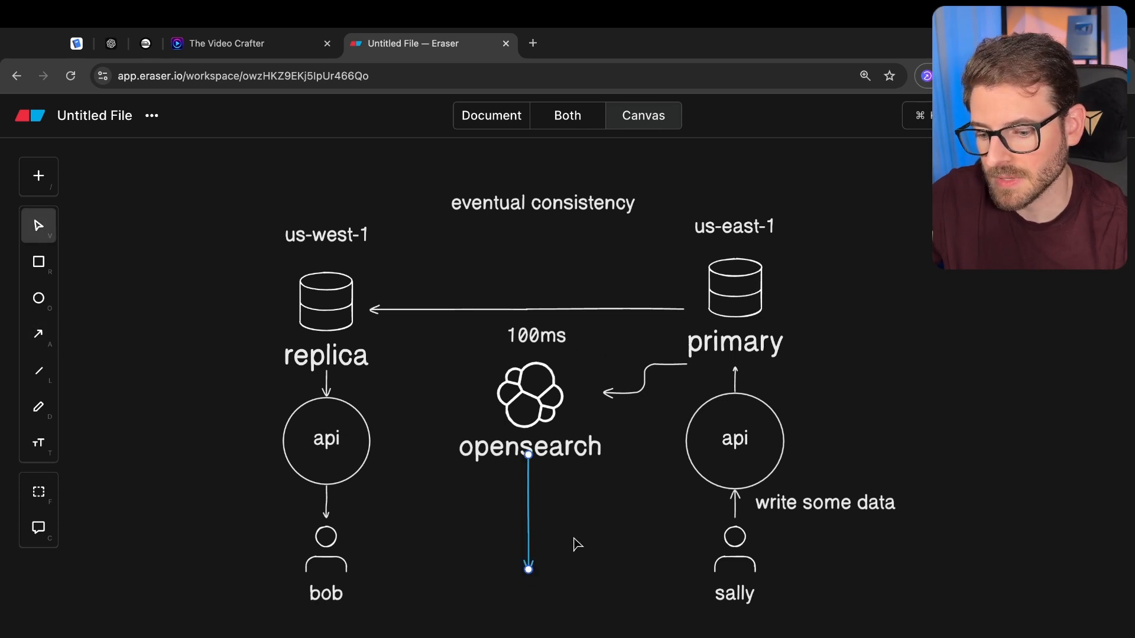
{"action": "left_click", "coordinate": [638, 331]}
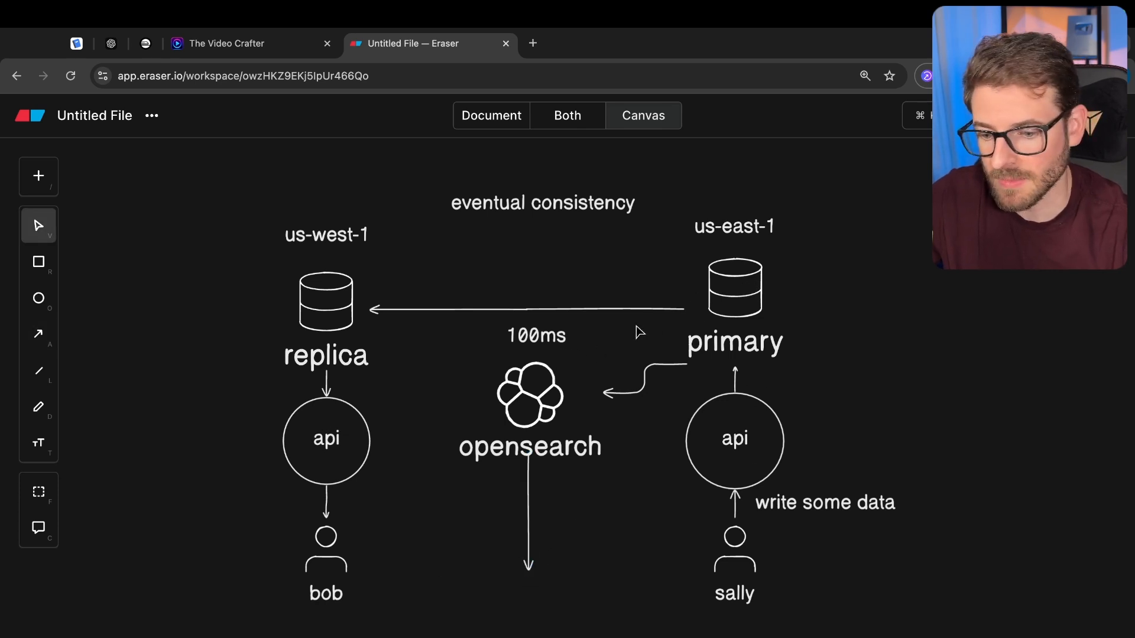
{"action": "scroll", "scroll_direction": "down", "scroll_amount": 3}
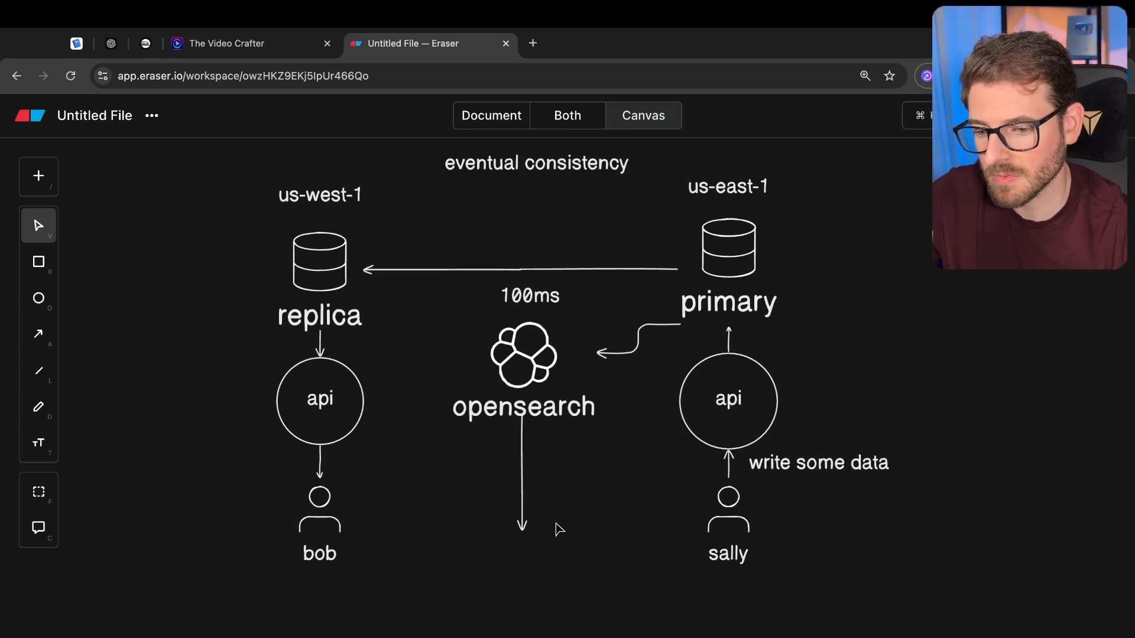
{"action": "mouse_move", "coordinate": [619, 477]}
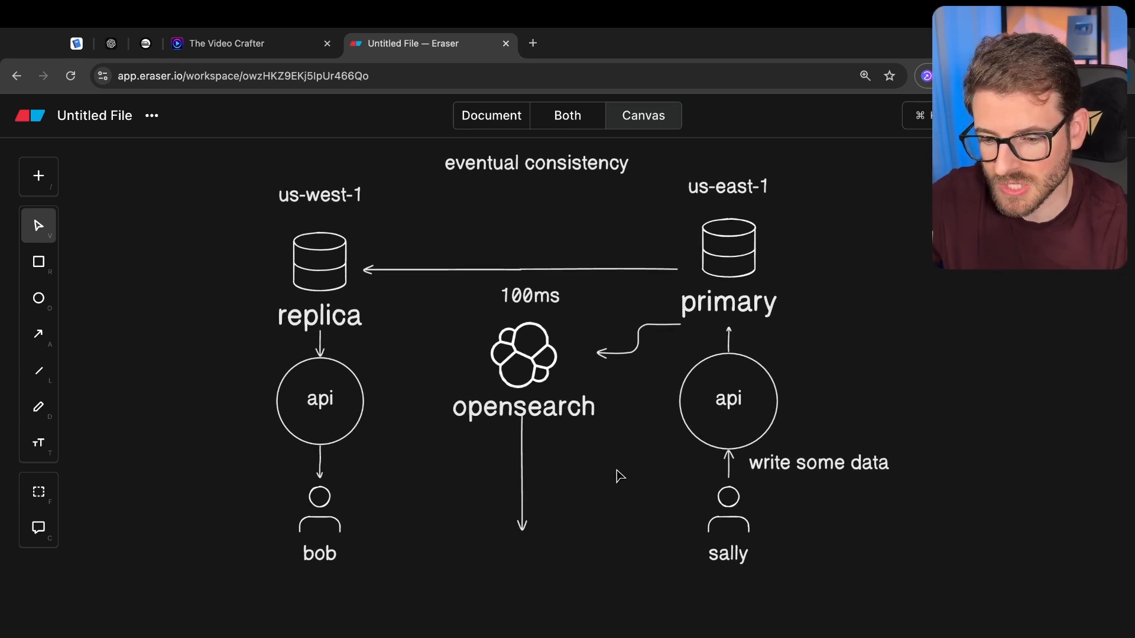
{"action": "mouse_move", "coordinate": [614, 529]}
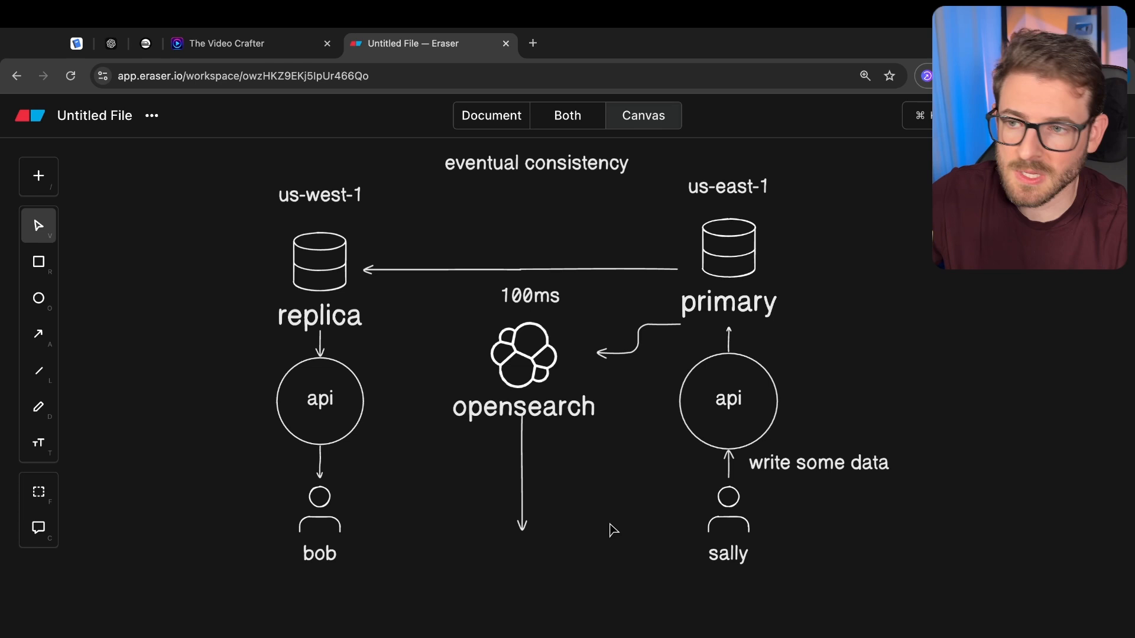
{"action": "mouse_move", "coordinate": [607, 552]}
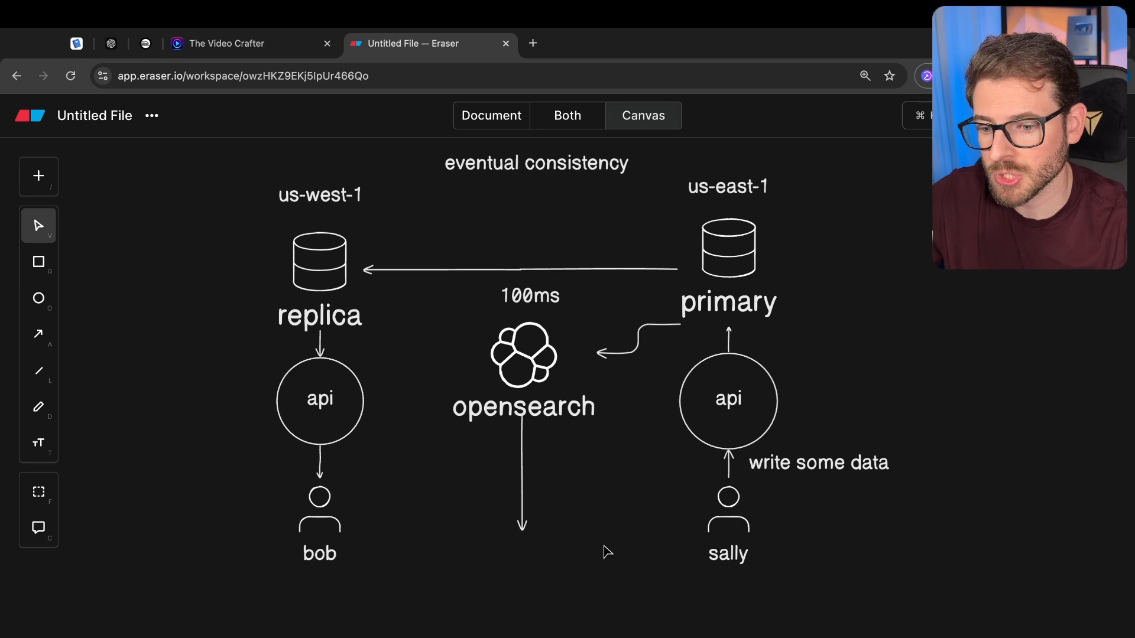
{"action": "mouse_move", "coordinate": [664, 332]}
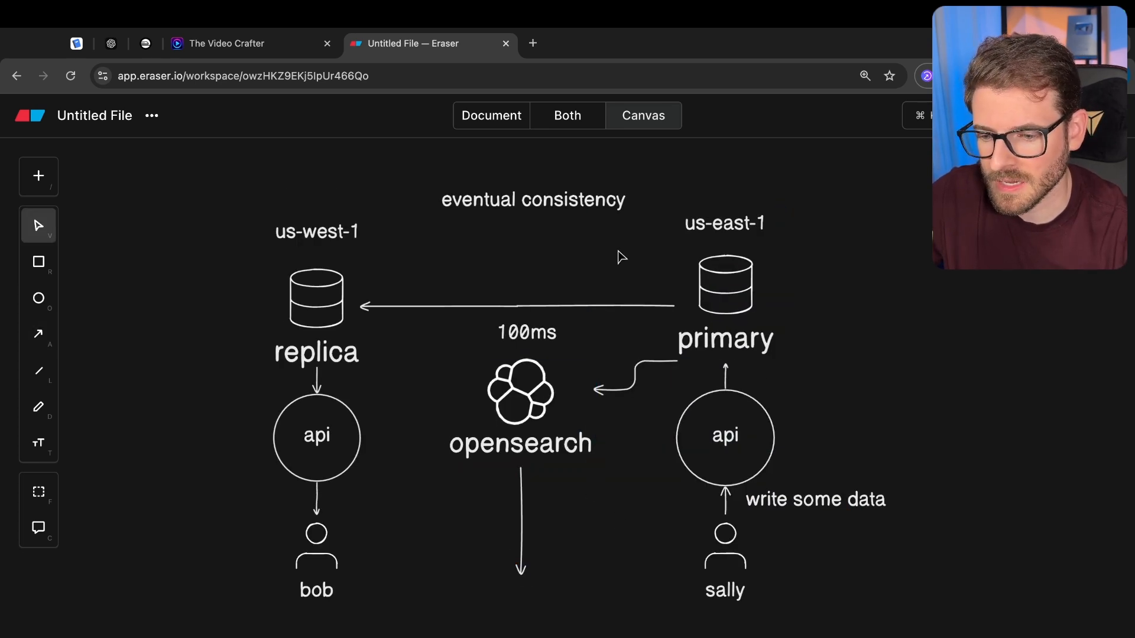
{"action": "mouse_move", "coordinate": [550, 217]}
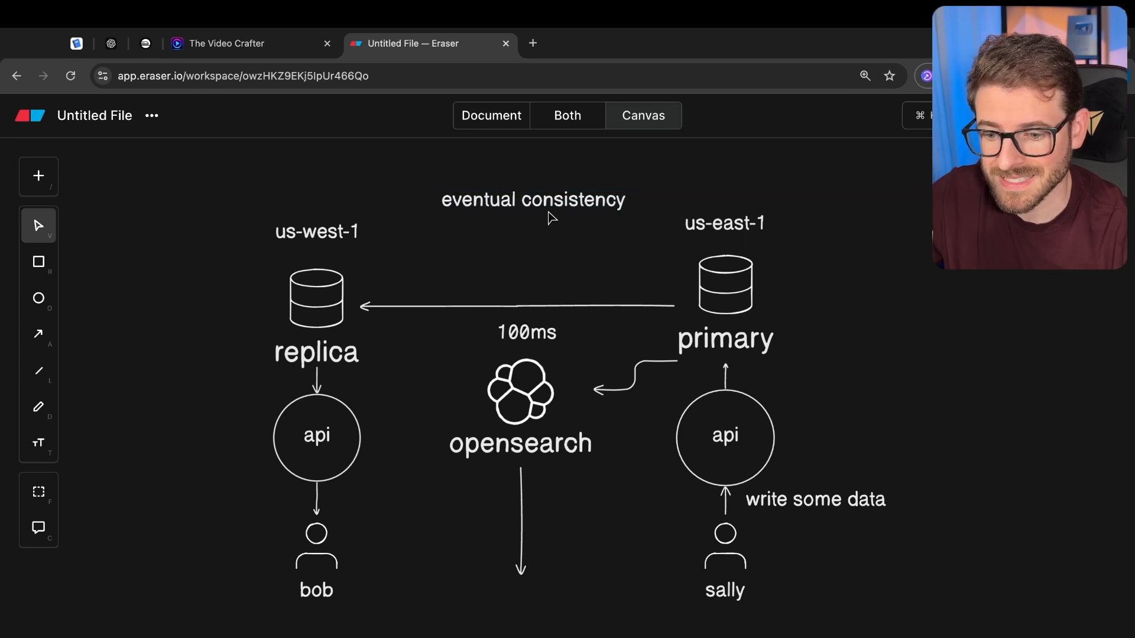
Browse the Google results on whether MongoDB is eventually consistent
{"action": "left_click", "coordinate": [607, 43]}
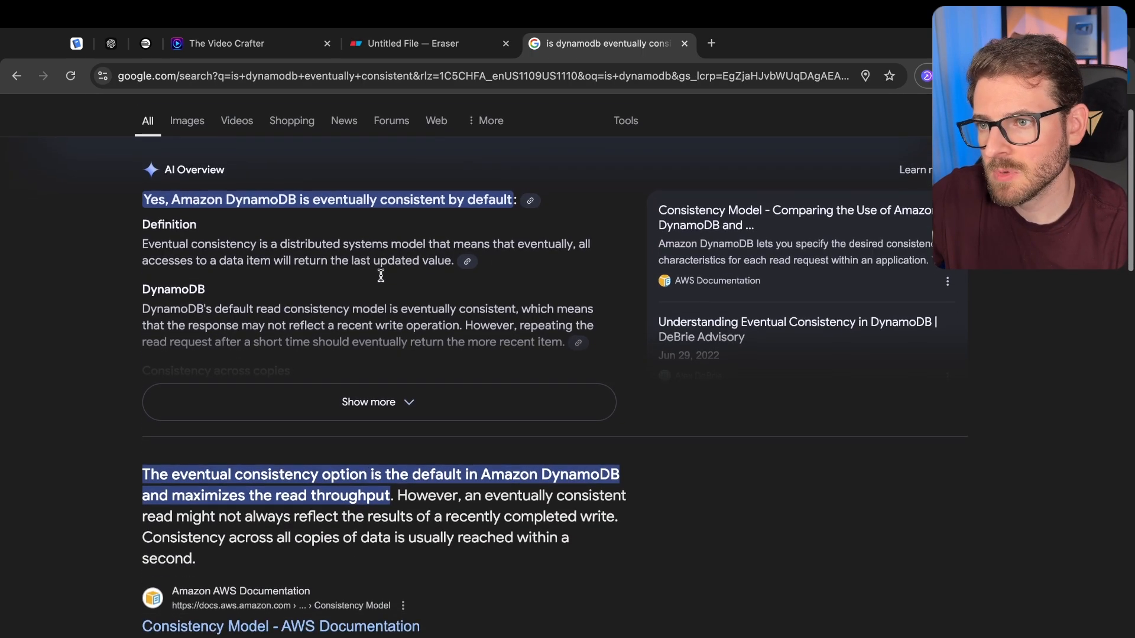
{"action": "scroll", "scroll_direction": "up", "scroll_amount": 3}
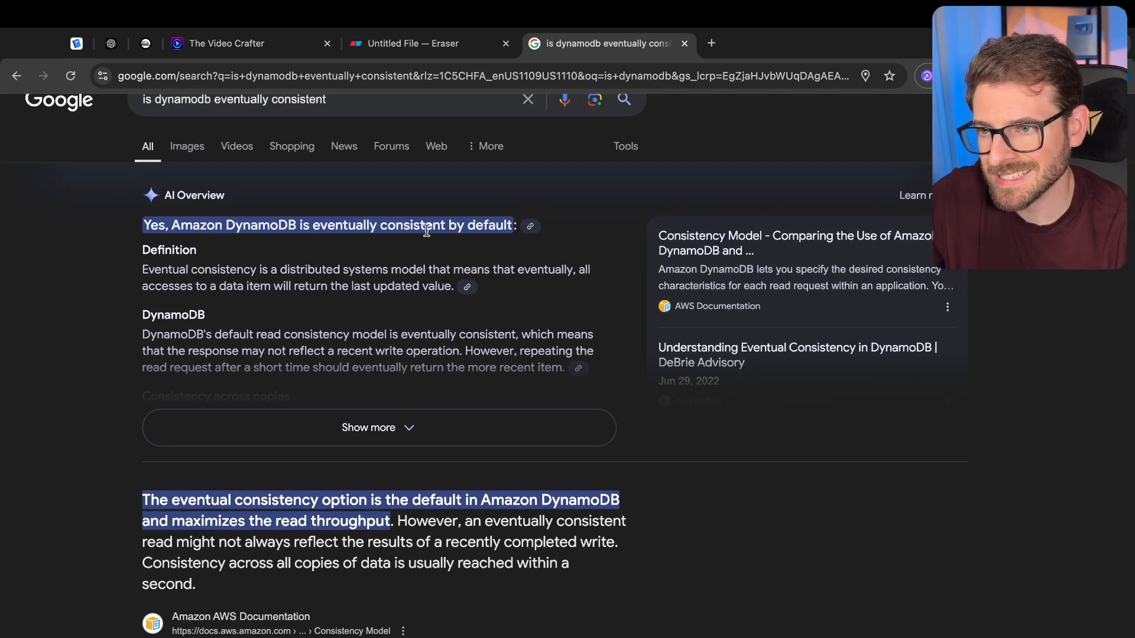
{"action": "mouse_move", "coordinate": [308, 260]}
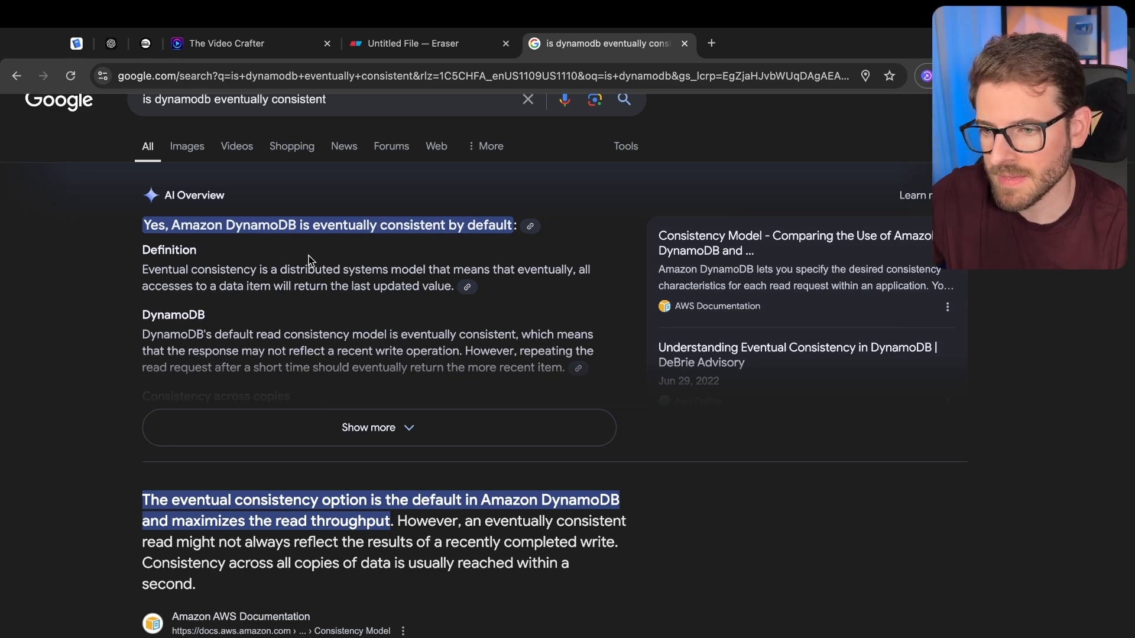
{"action": "scroll", "scroll_direction": "down", "scroll_amount": 3}
{"action": "type", "text": "ngo "}
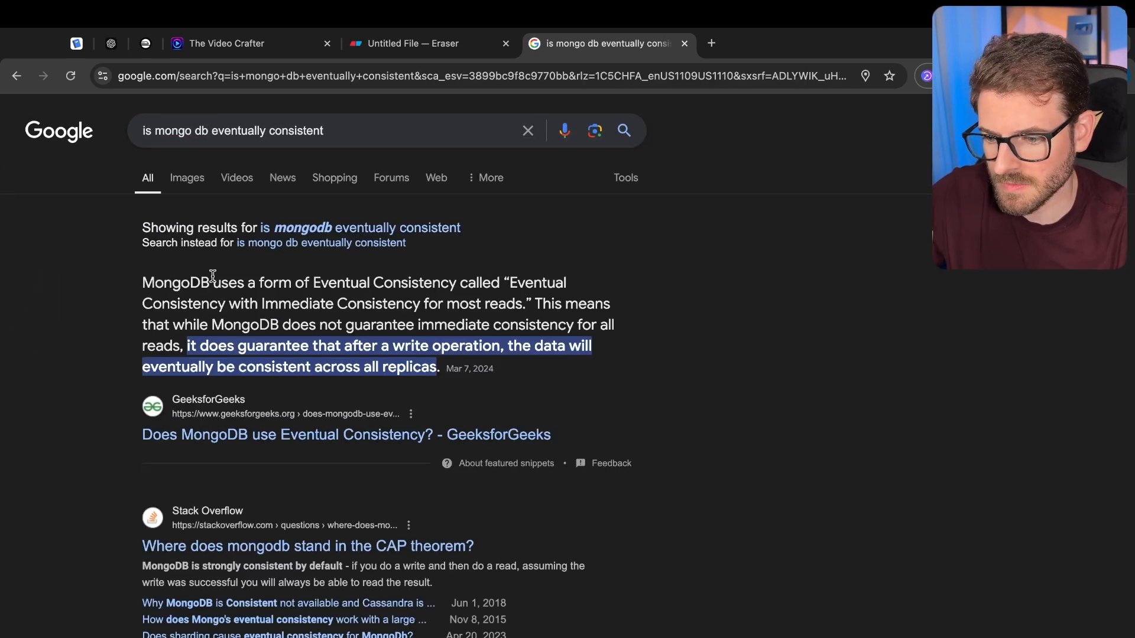
{"action": "scroll", "scroll_direction": "up", "scroll_amount": 3}
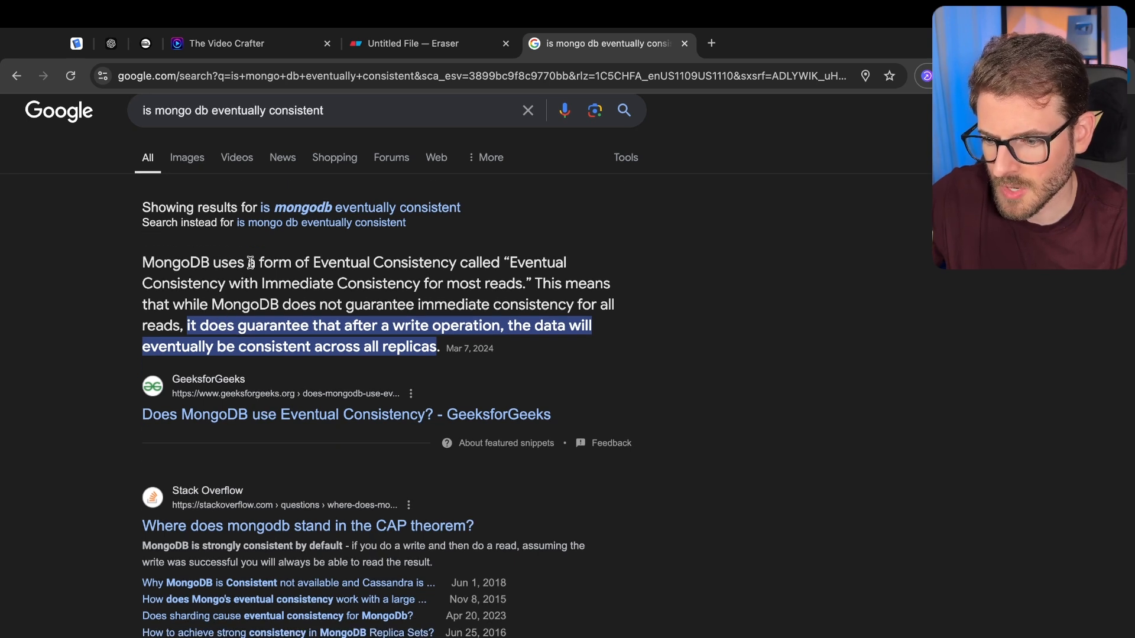
{"action": "mouse_move", "coordinate": [454, 273]}
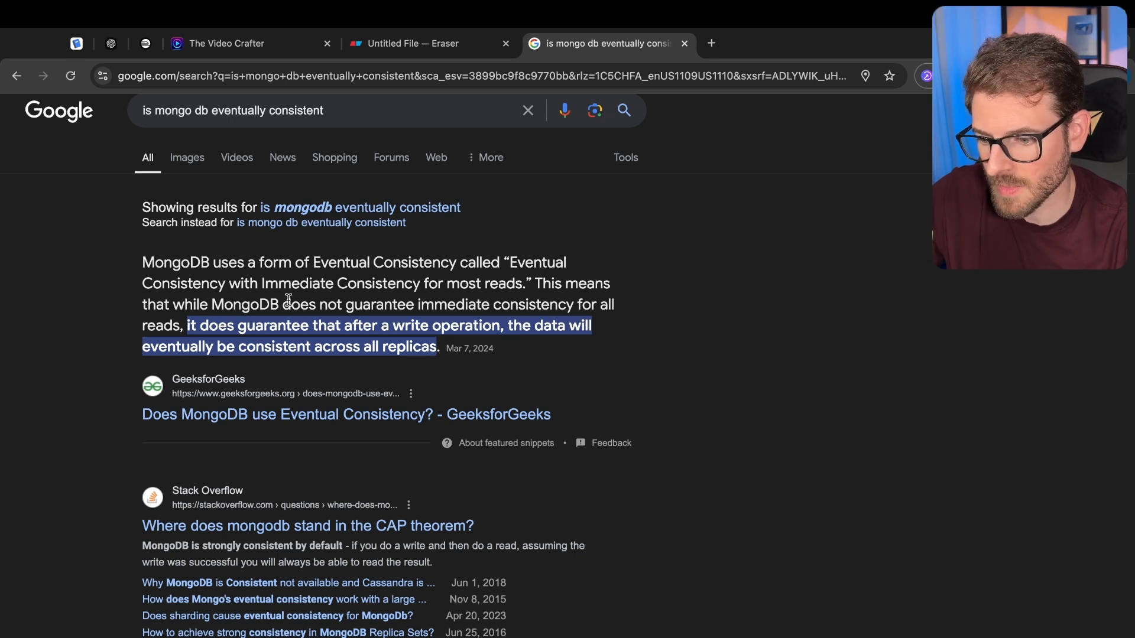
{"action": "mouse_move", "coordinate": [584, 304]}
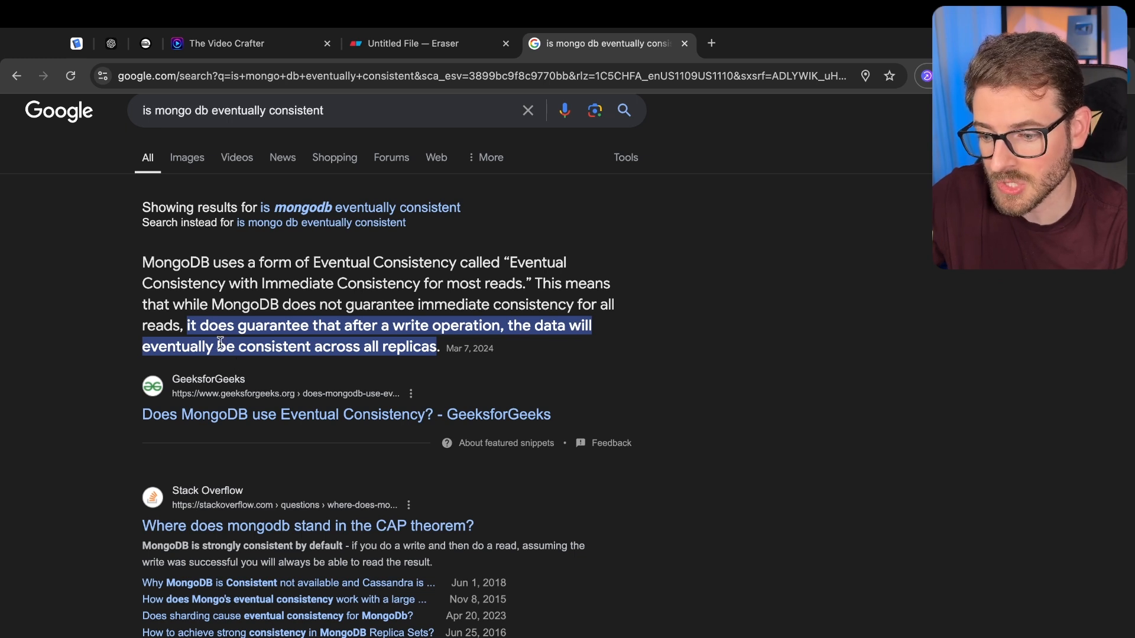
{"action": "mouse_move", "coordinate": [434, 333]}
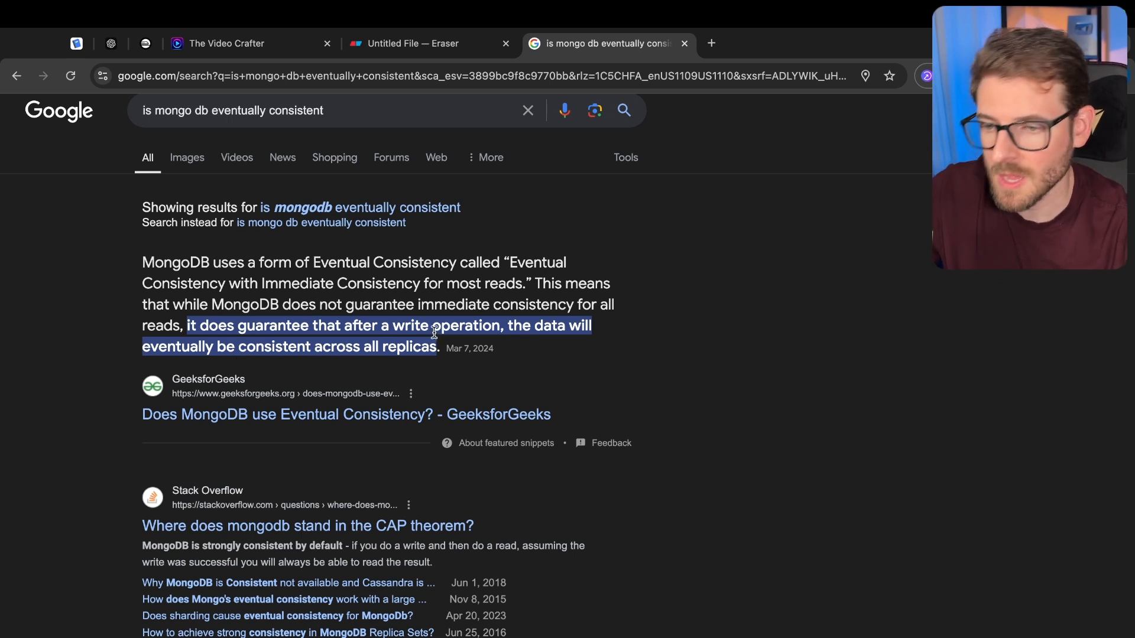
{"action": "mouse_move", "coordinate": [426, 346]}
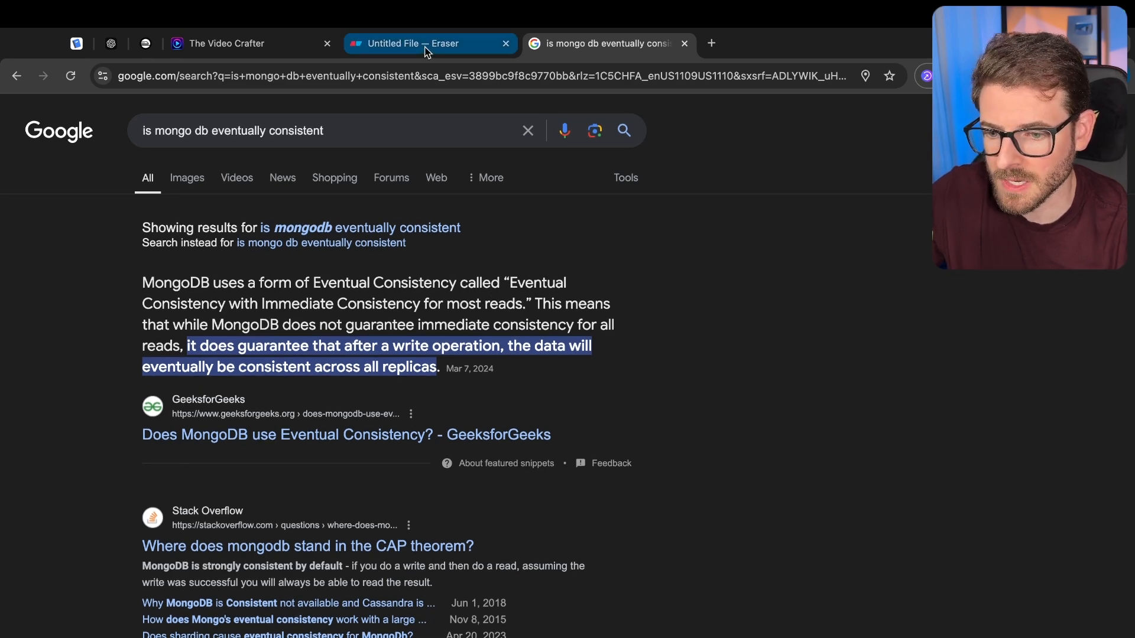
Return to the 'Untitled File' eventual consistency diagram in Eraser
{"action": "left_click", "coordinate": [427, 43]}
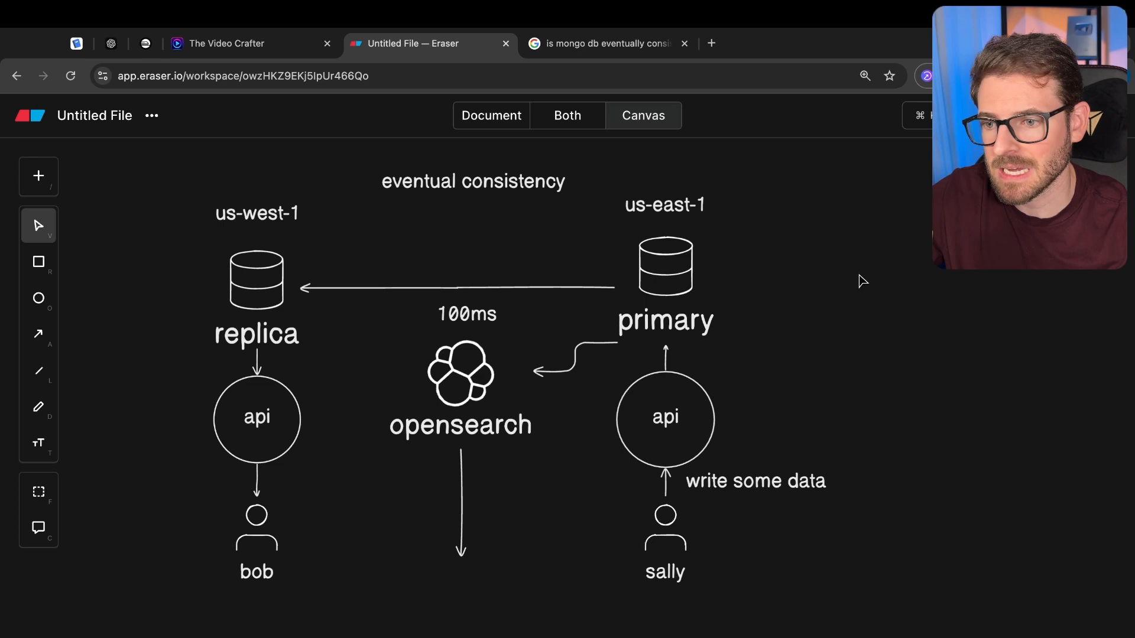
{"action": "mouse_move", "coordinate": [843, 306]}
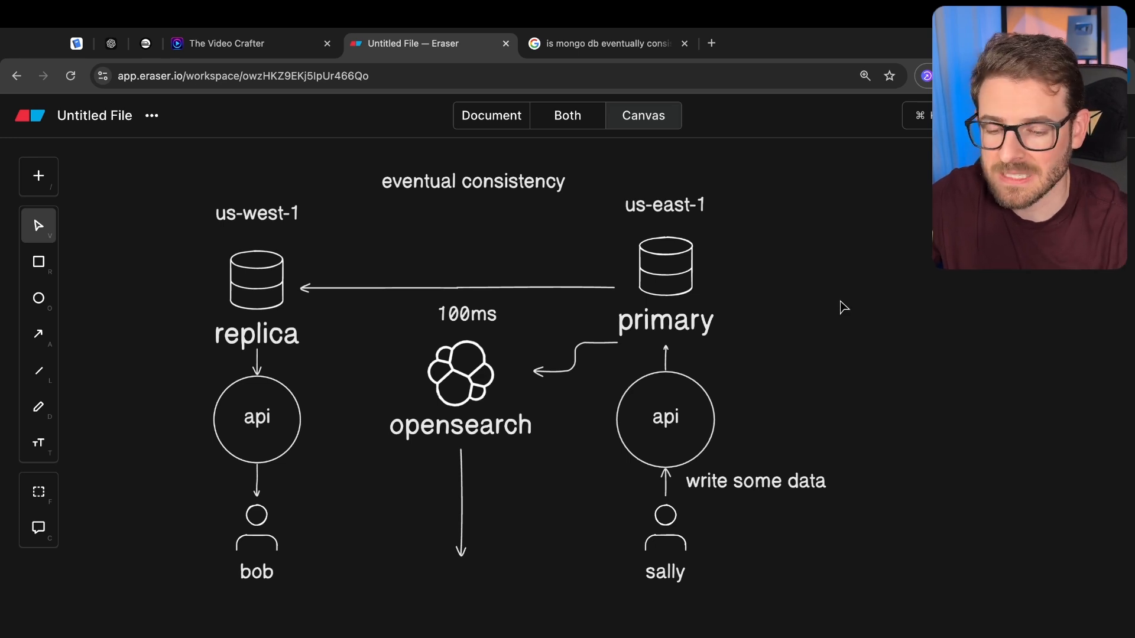